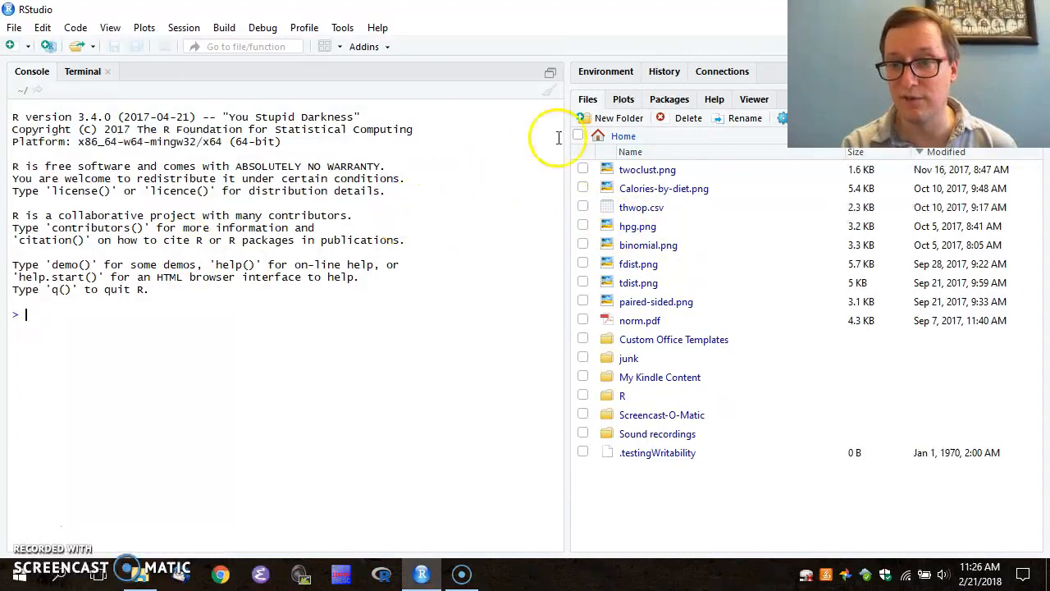
mouse_move(722, 315)
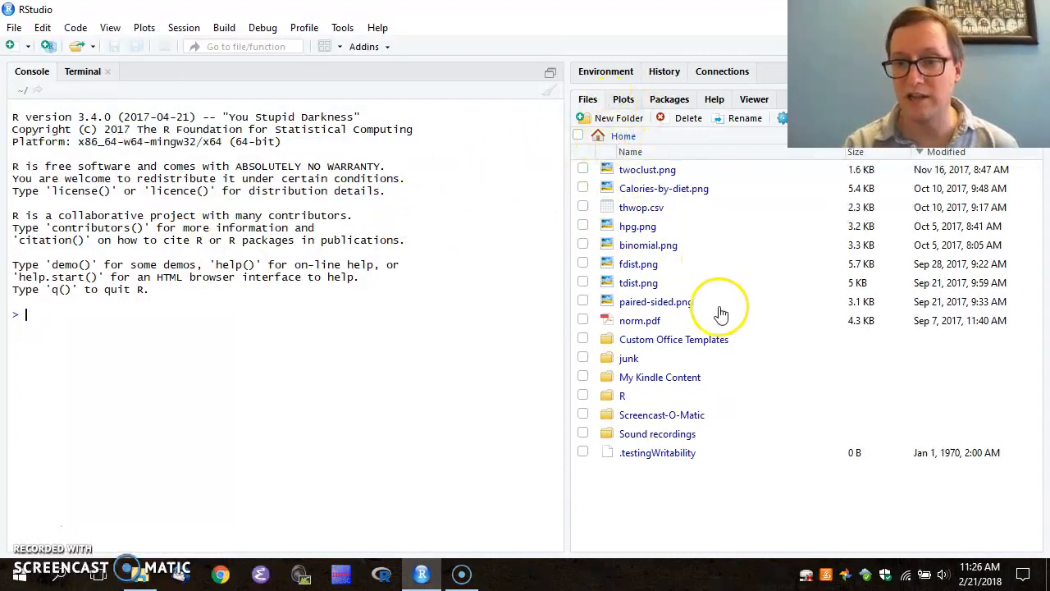
mouse_move(742, 275)
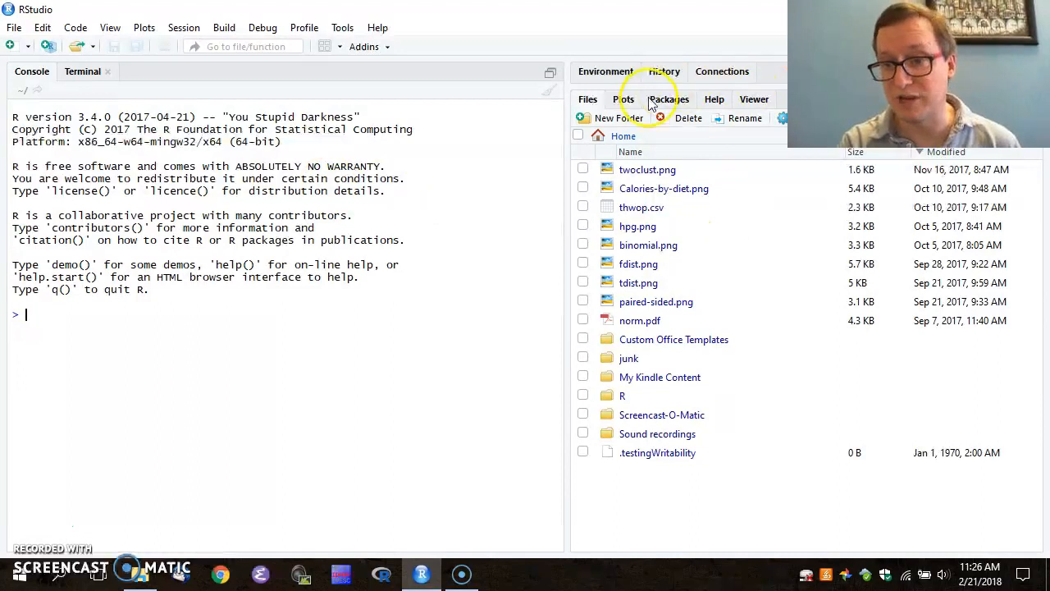
mouse_move(679, 443)
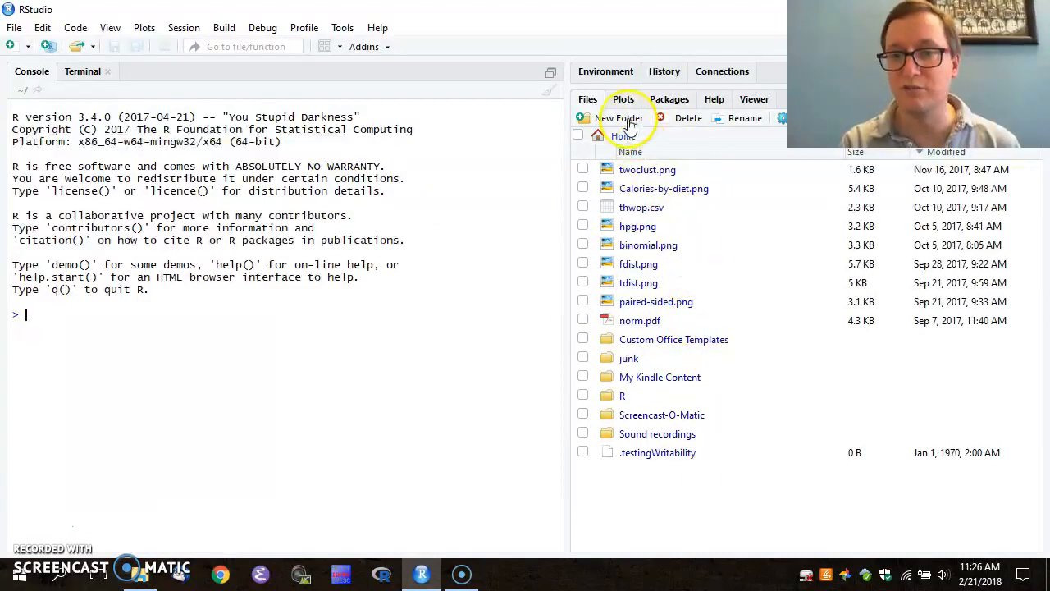
- Create a new folder named histogram-boxplot from the Files pane and confirm it
left_click(620, 119)
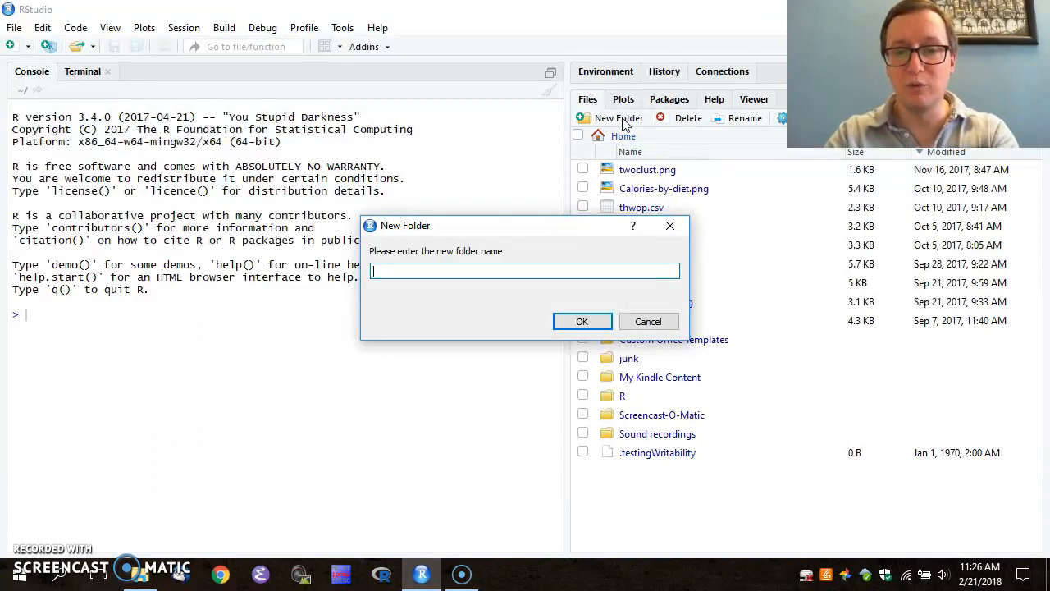
type("histogram")
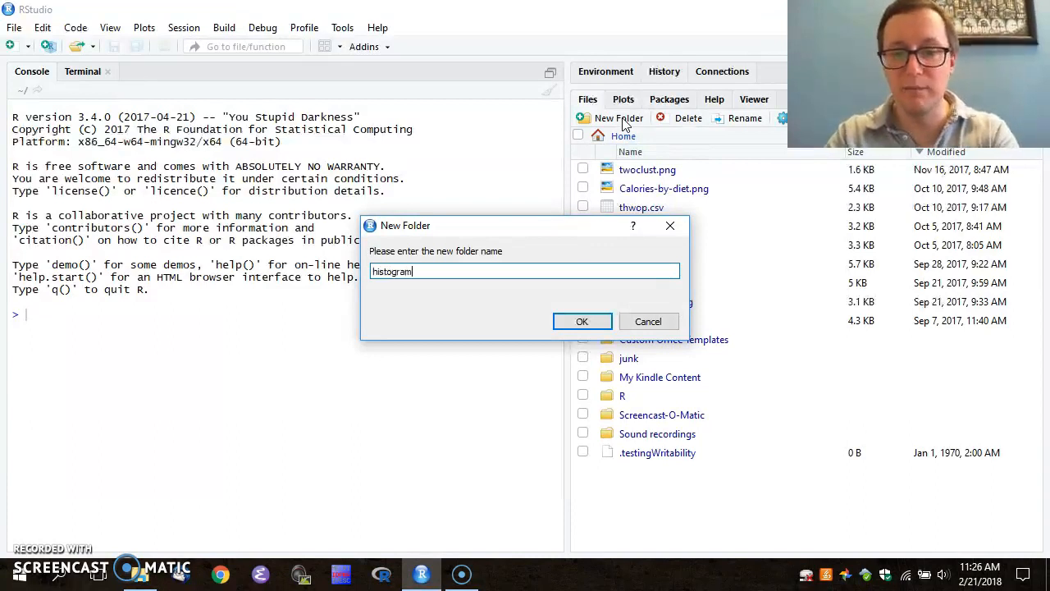
type("-boxplot")
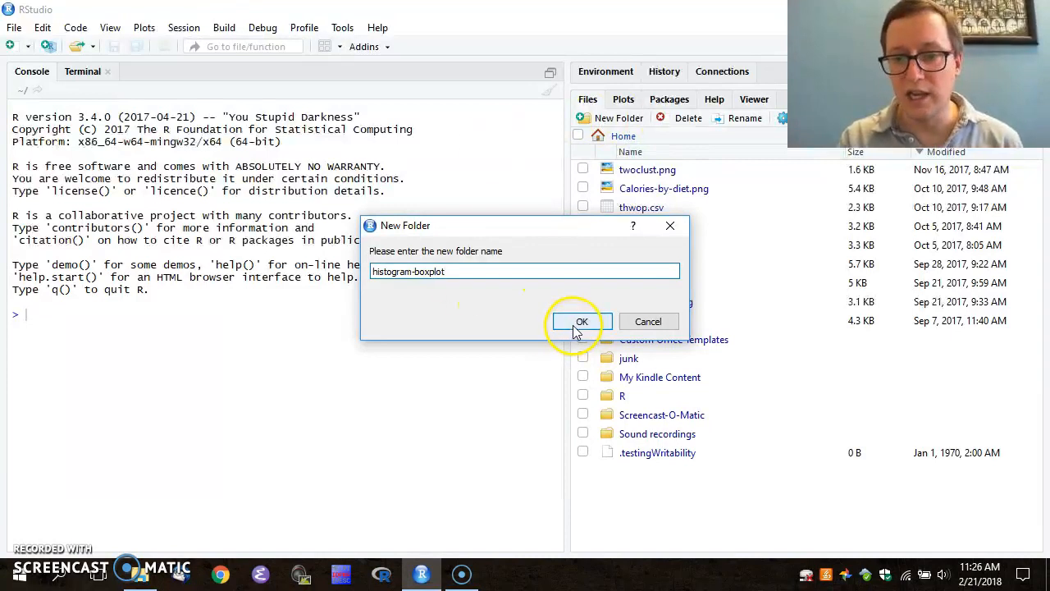
left_click(581, 320)
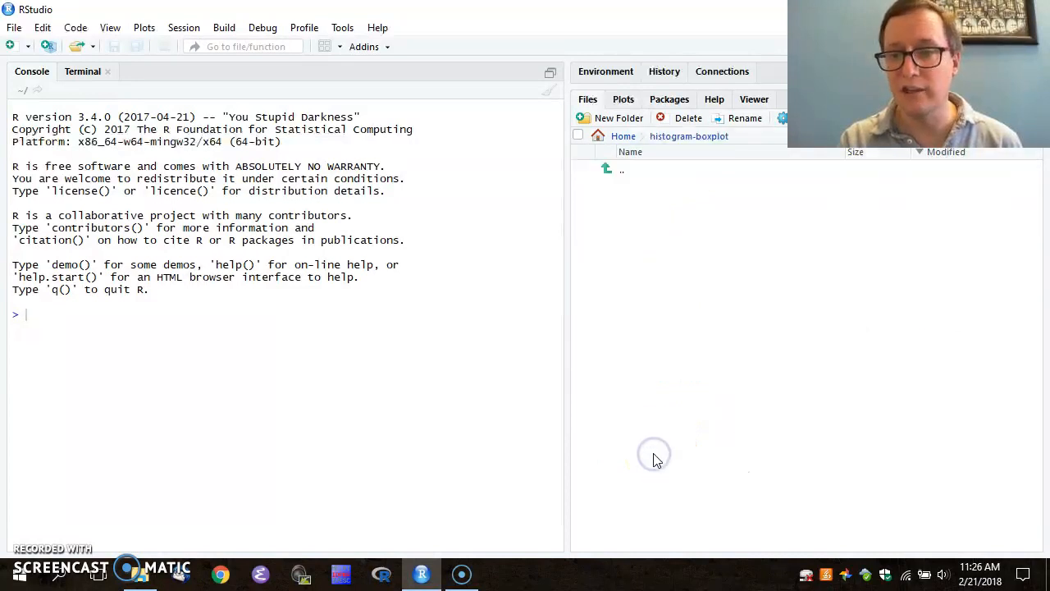
mouse_move(735, 266)
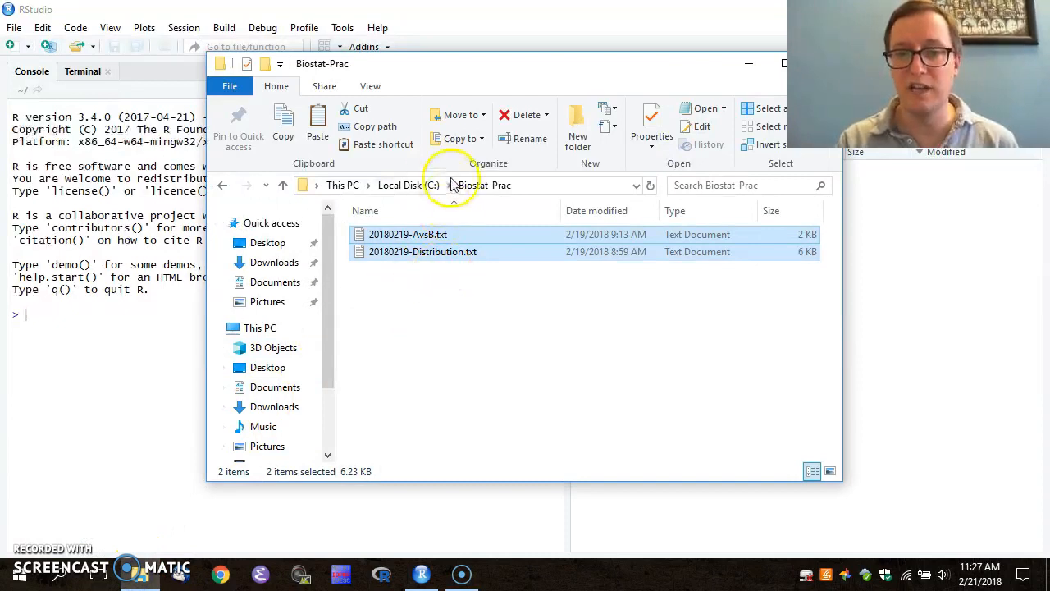
mouse_move(482, 302)
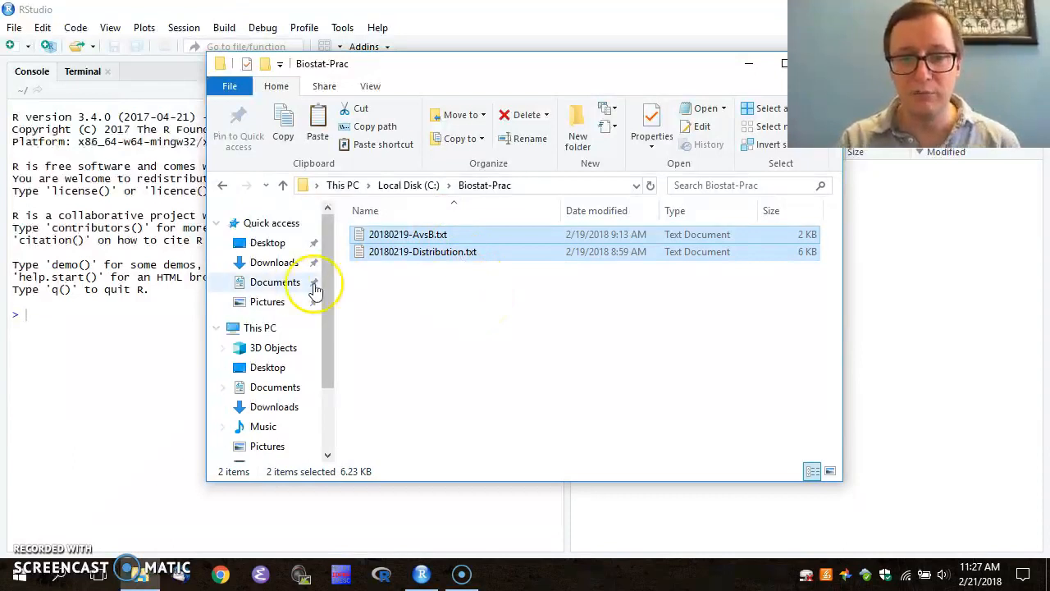
- Go to Documents and enter the histogram-boxplot folder to paste the copied files
left_click(276, 282)
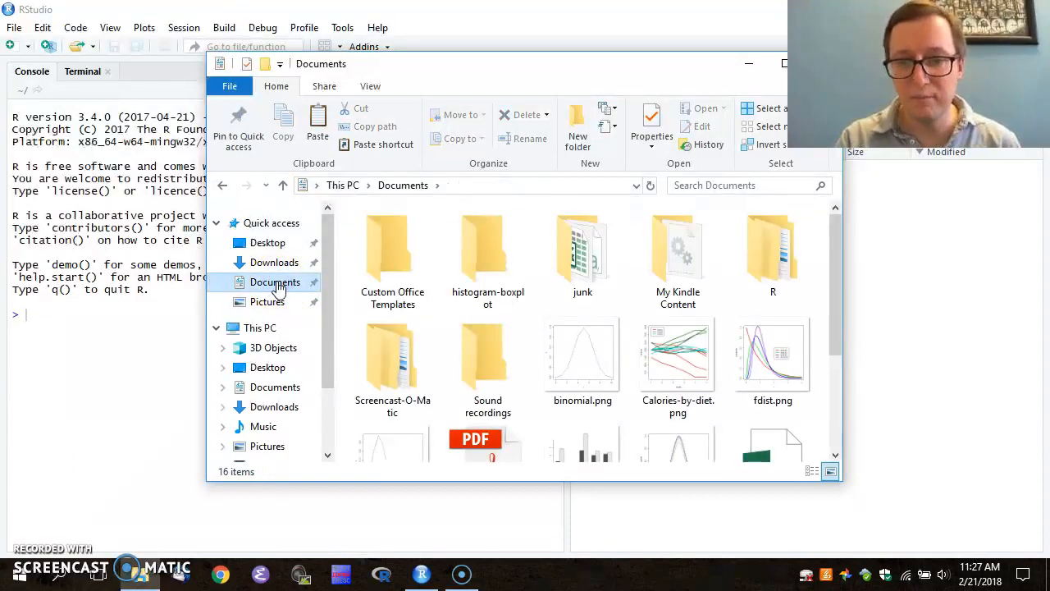
left_click(487, 246)
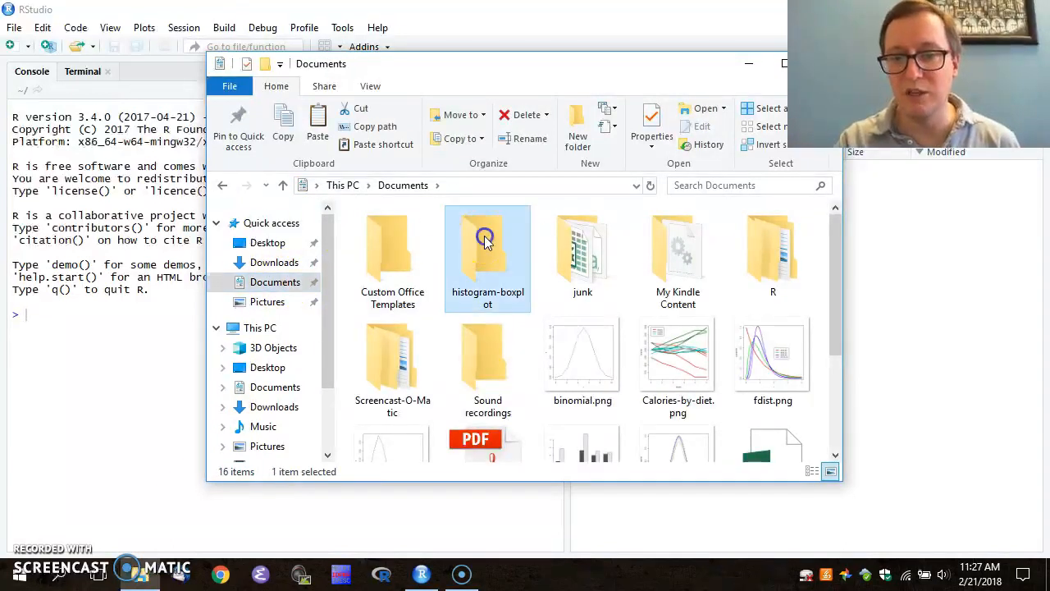
double_click(487, 246)
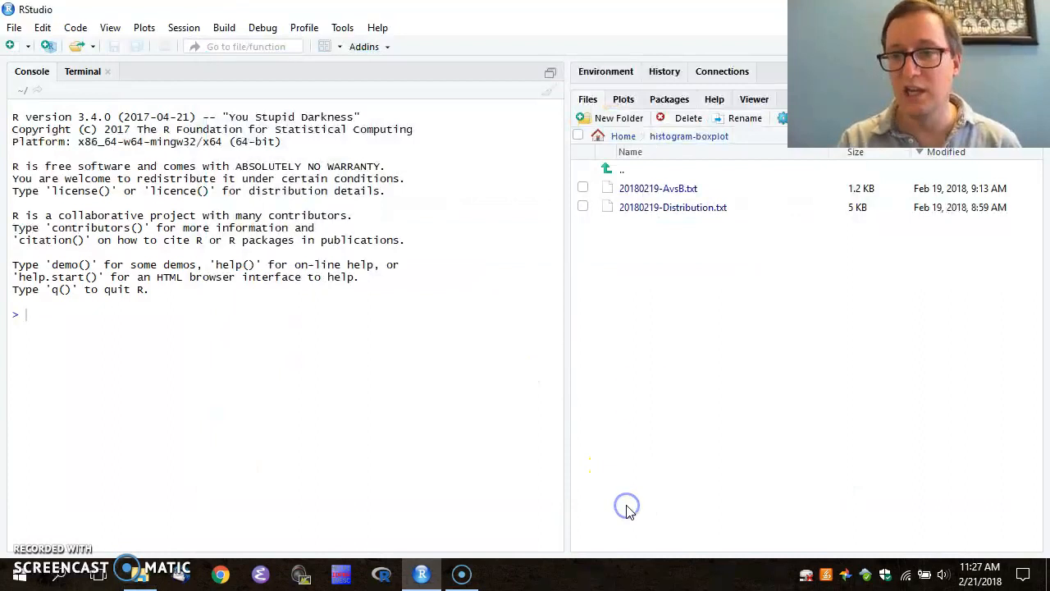
mouse_move(745, 204)
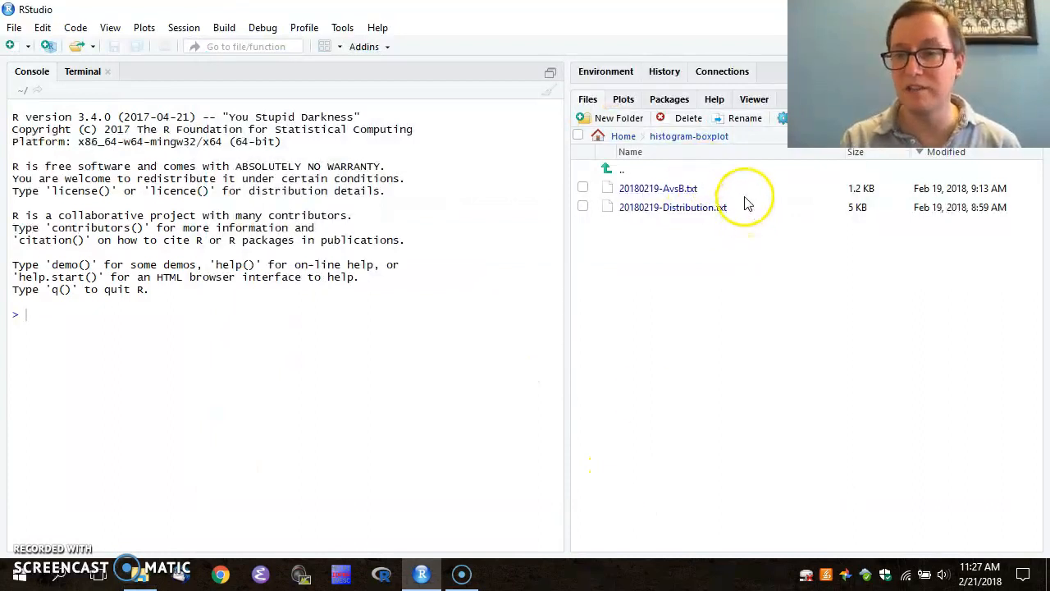
mouse_move(751, 233)
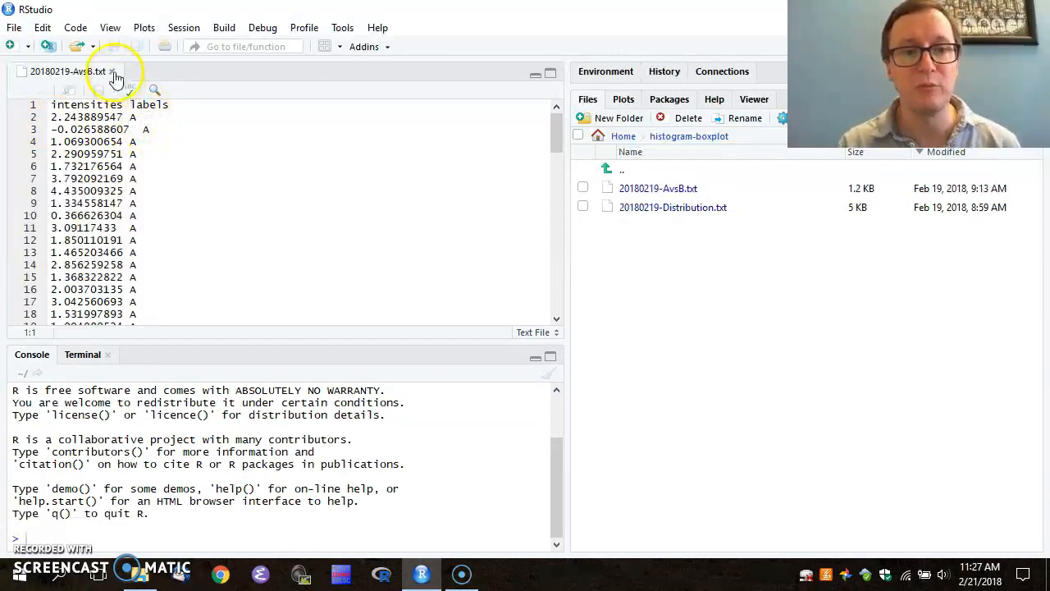
left_click(114, 73)
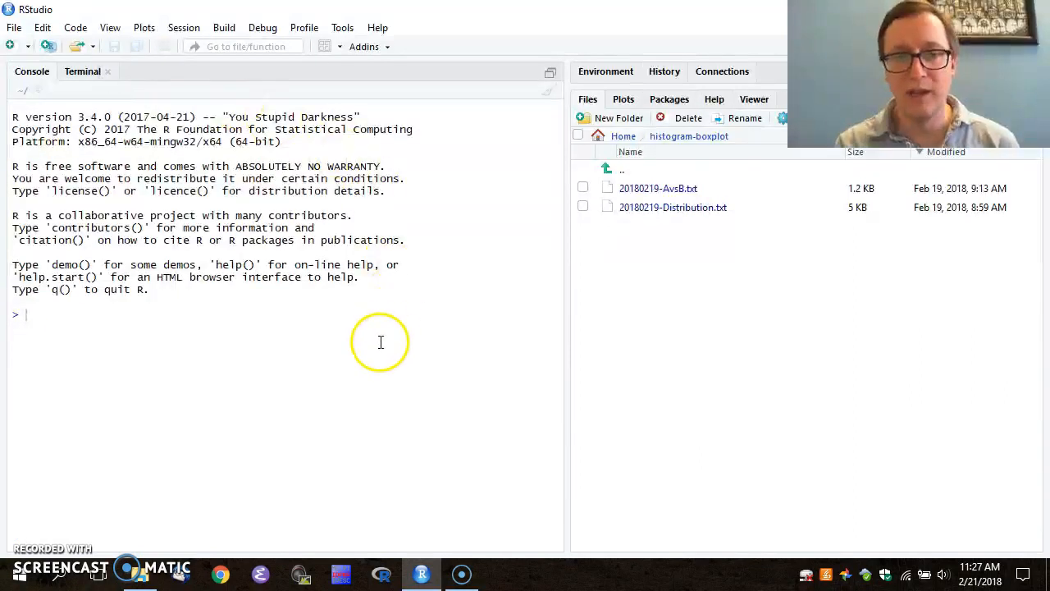
mouse_move(333, 378)
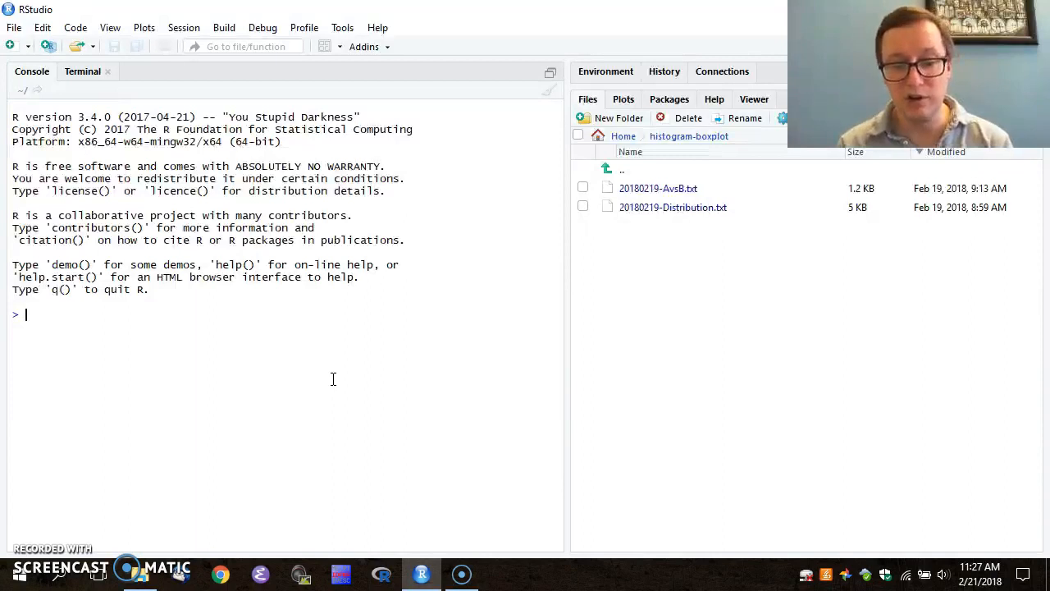
- Enter distn <- read.table("20180219-Distribution.txt") in the console
type("d")
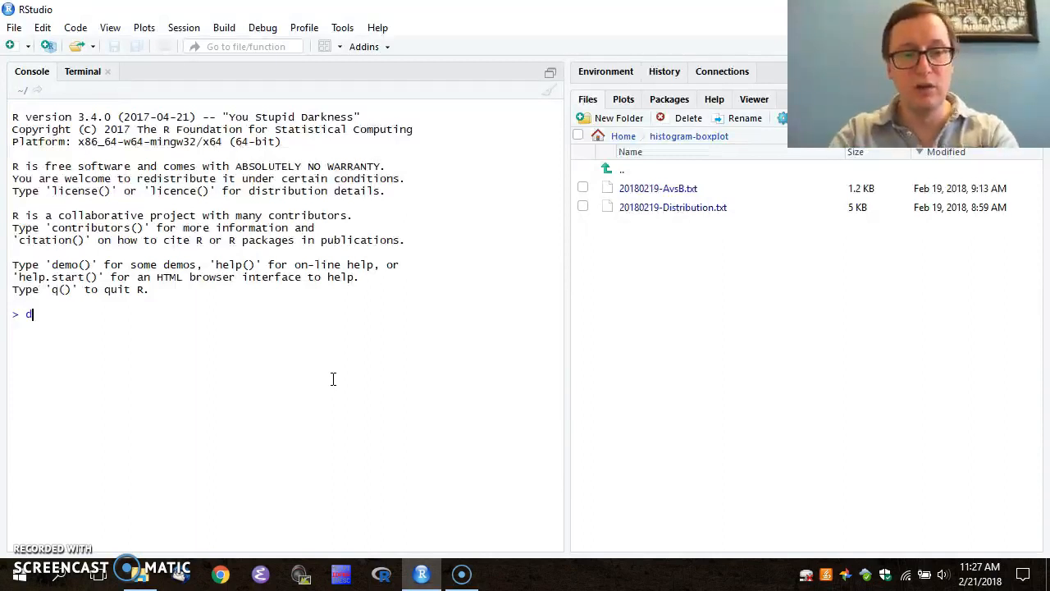
type("istr")
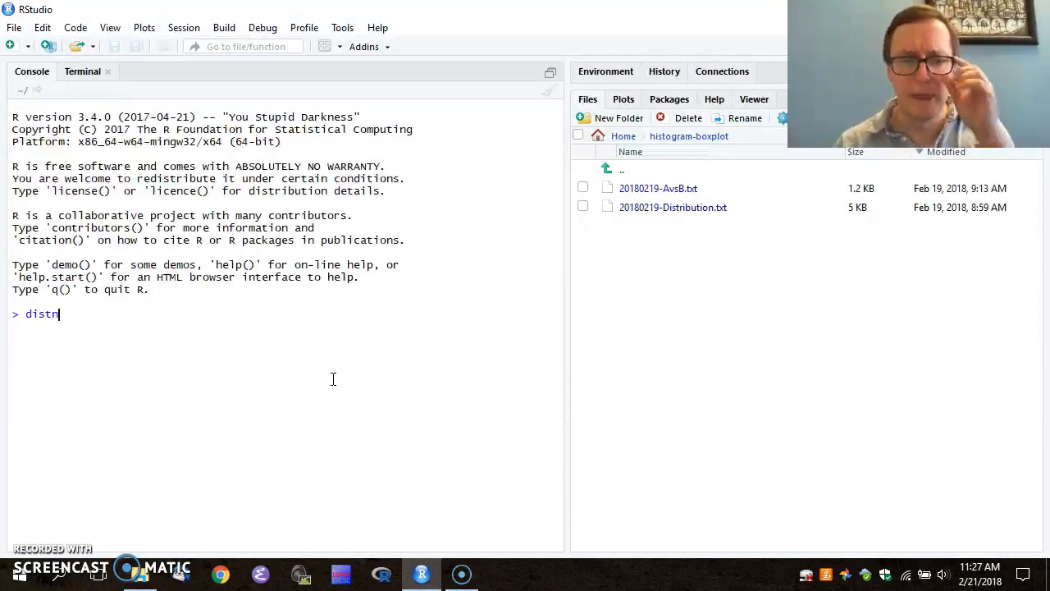
type("<")
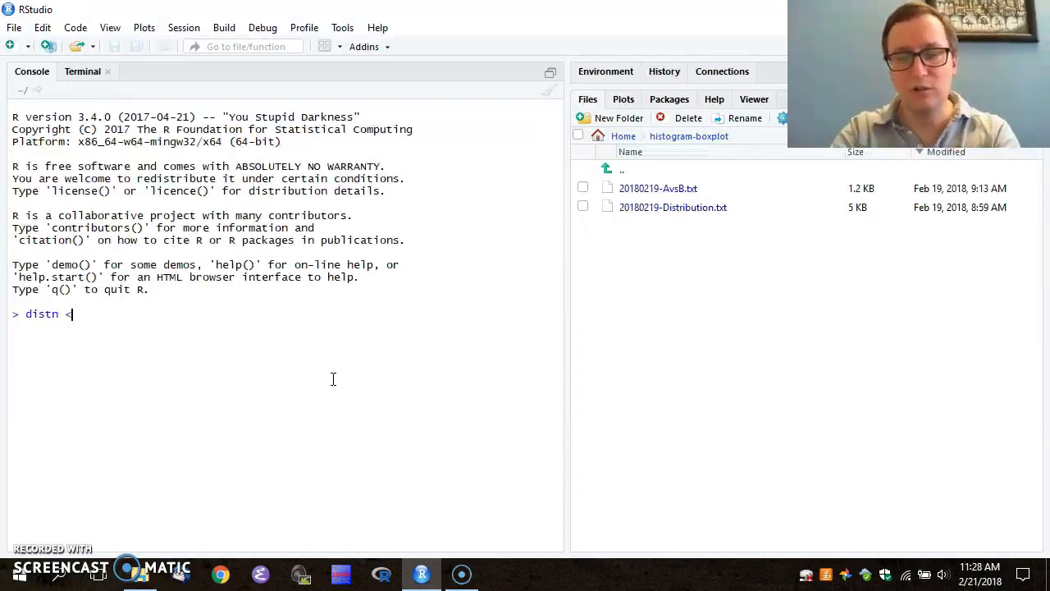
type("-")
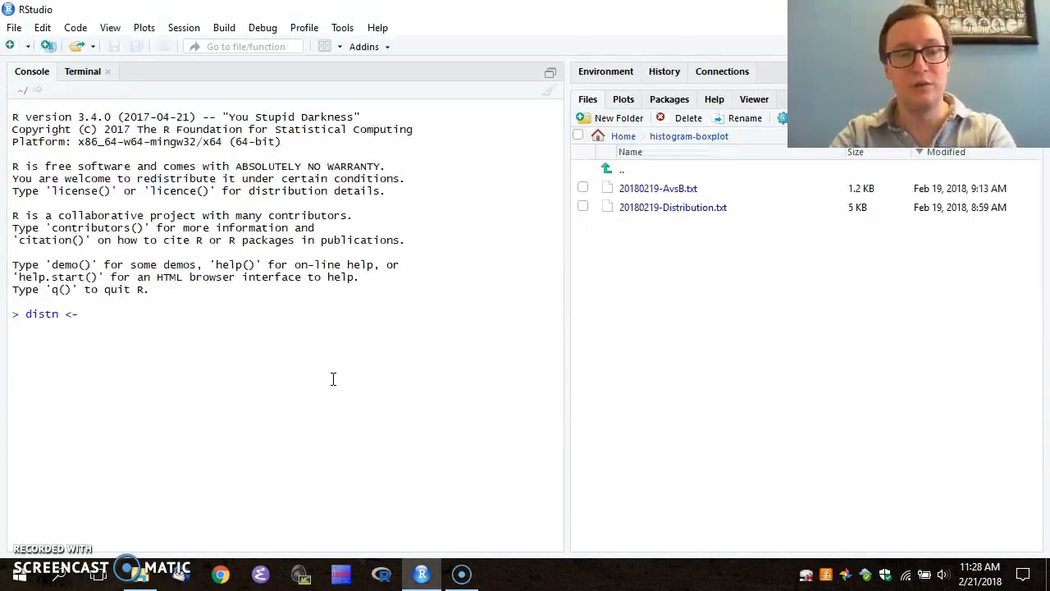
type("rea")
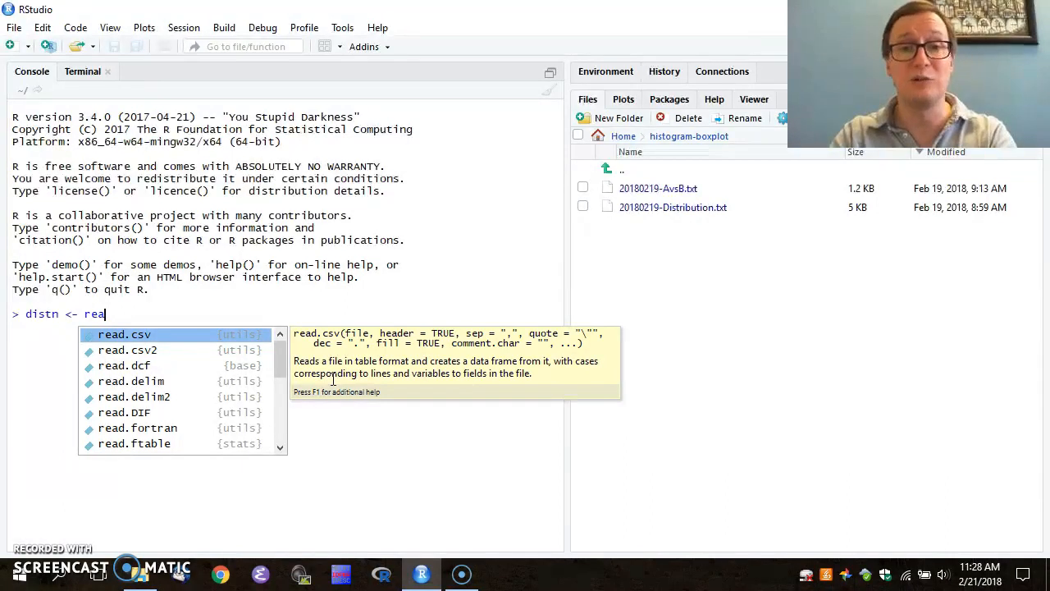
type("d.table")
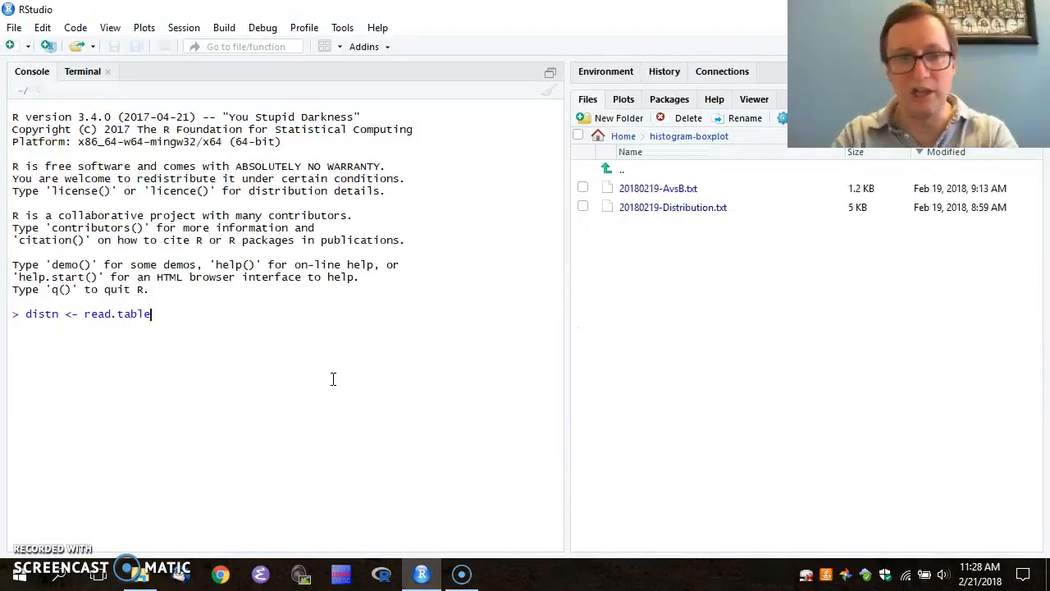
type("()")
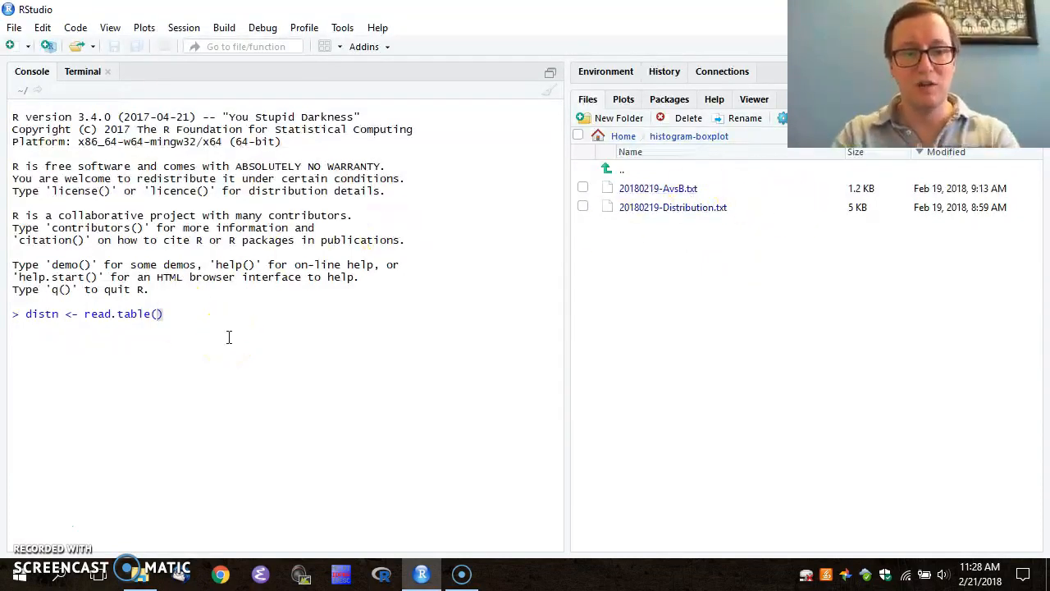
type("\"\"")
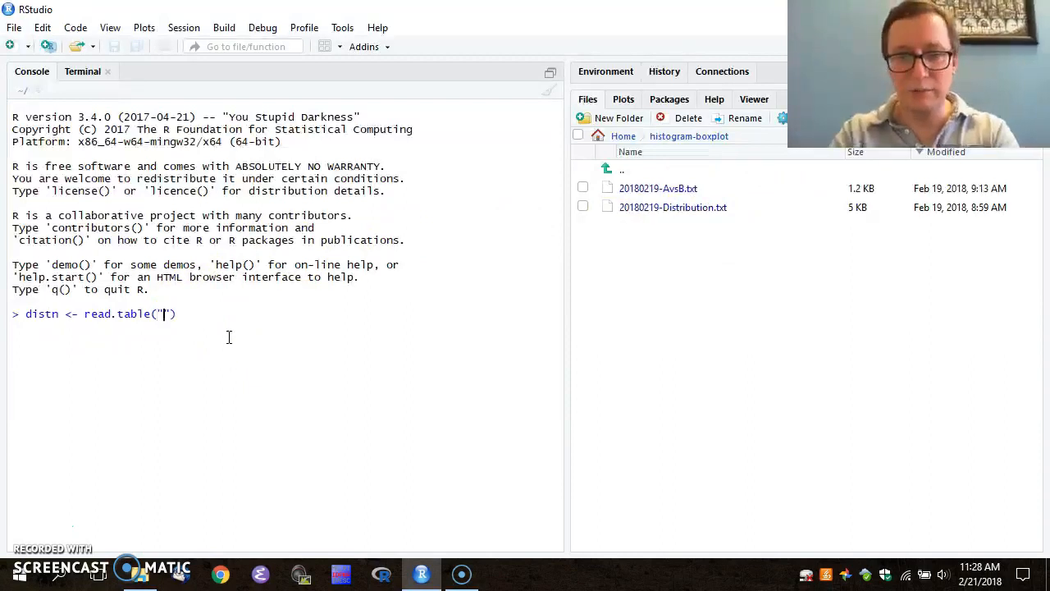
type("20180219")
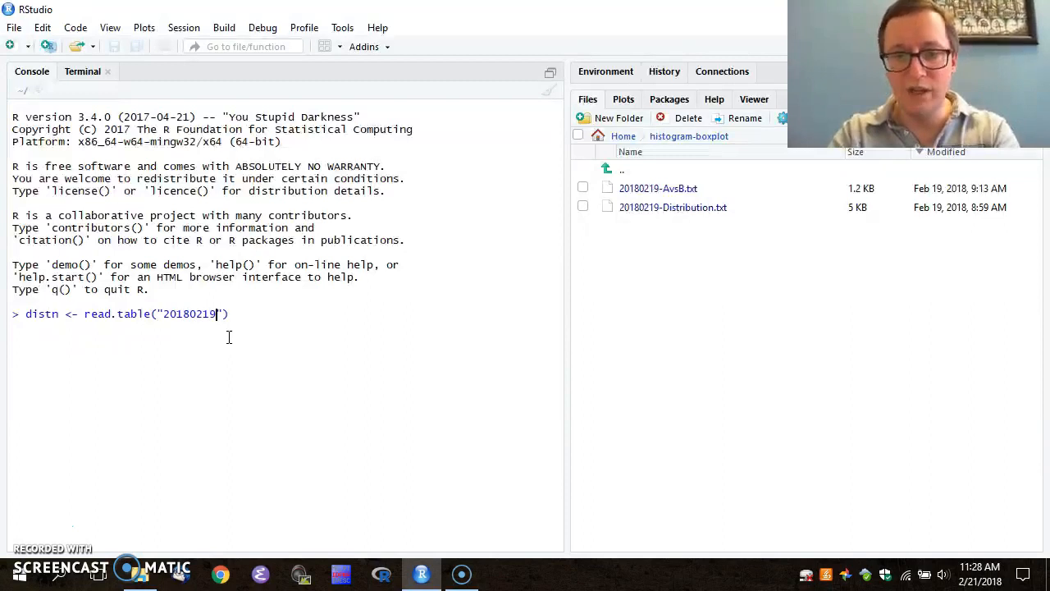
type("-Distribution.txt")
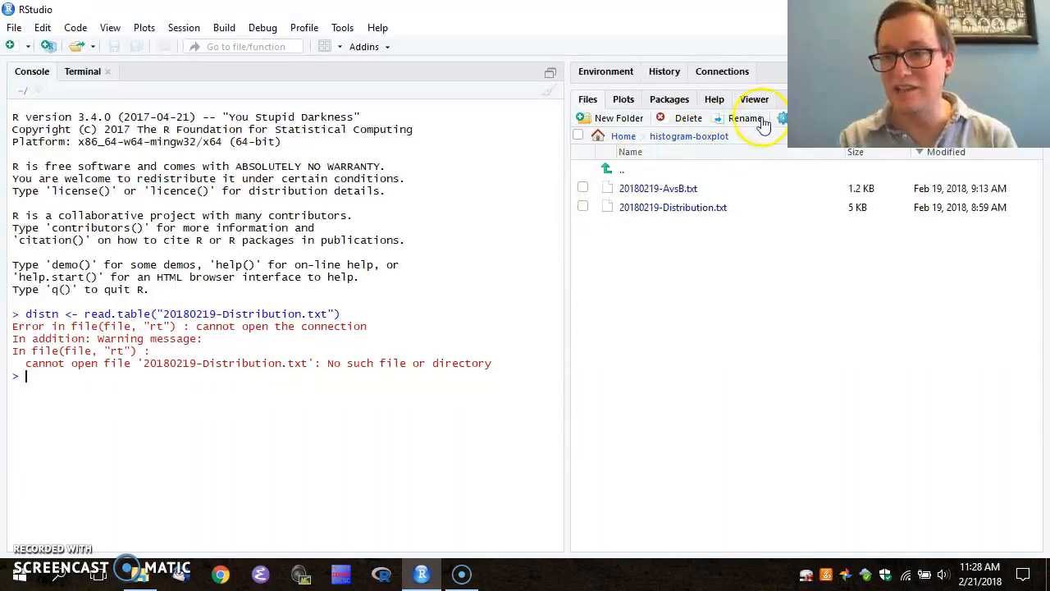
- Set histogram-boxplot as the working directory via More, then enter list.files() in the console
left_click(781, 118)
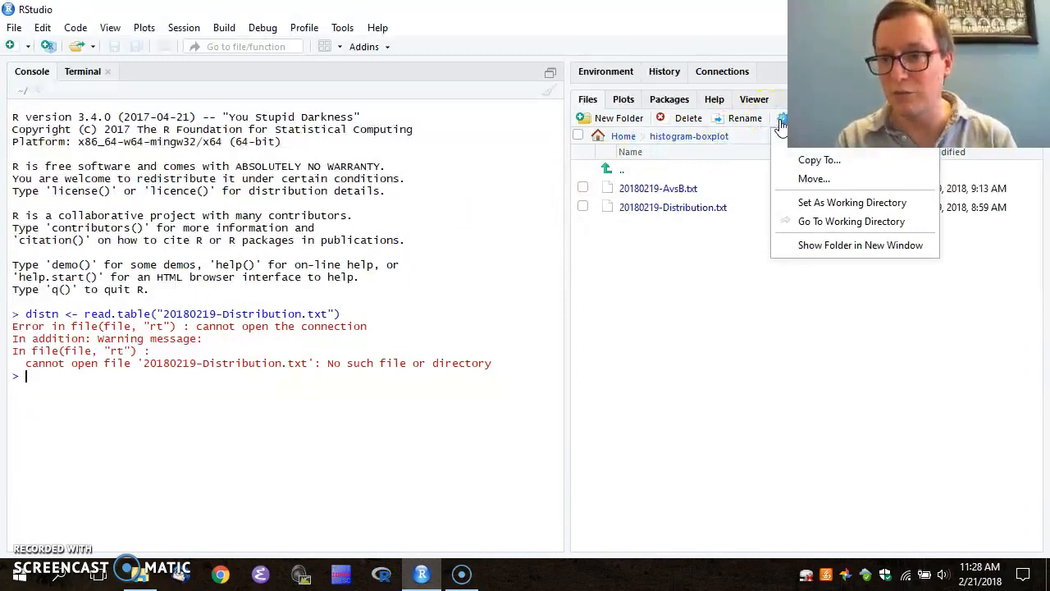
mouse_move(829, 203)
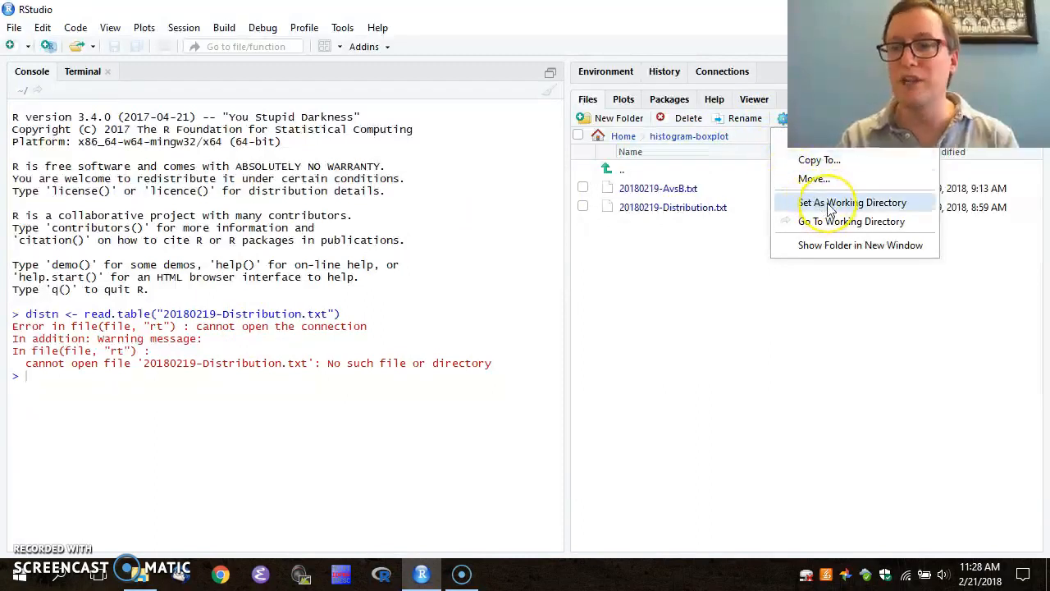
left_click(852, 204)
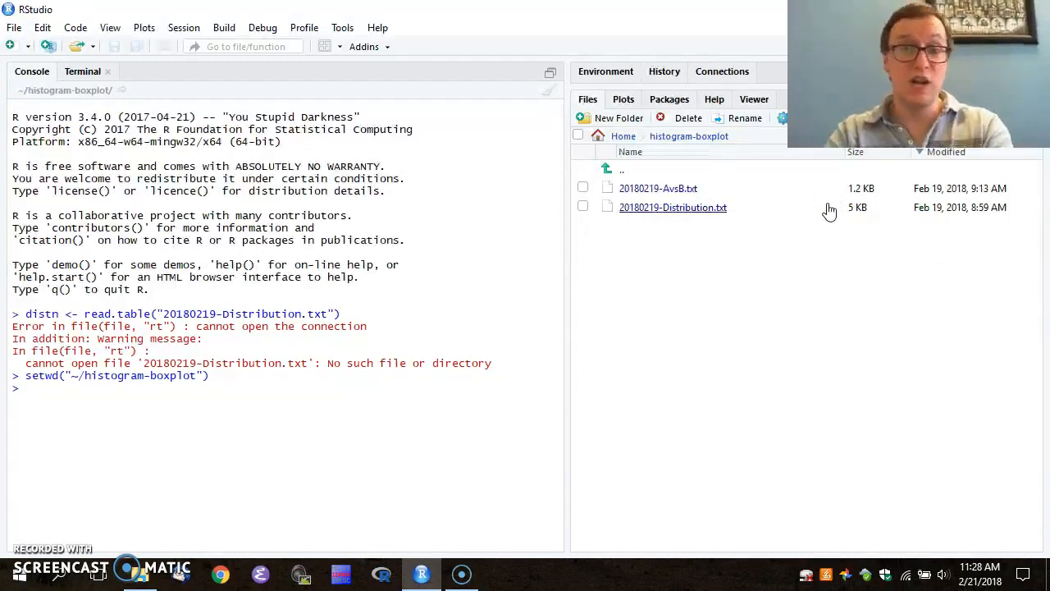
type("list.fi")
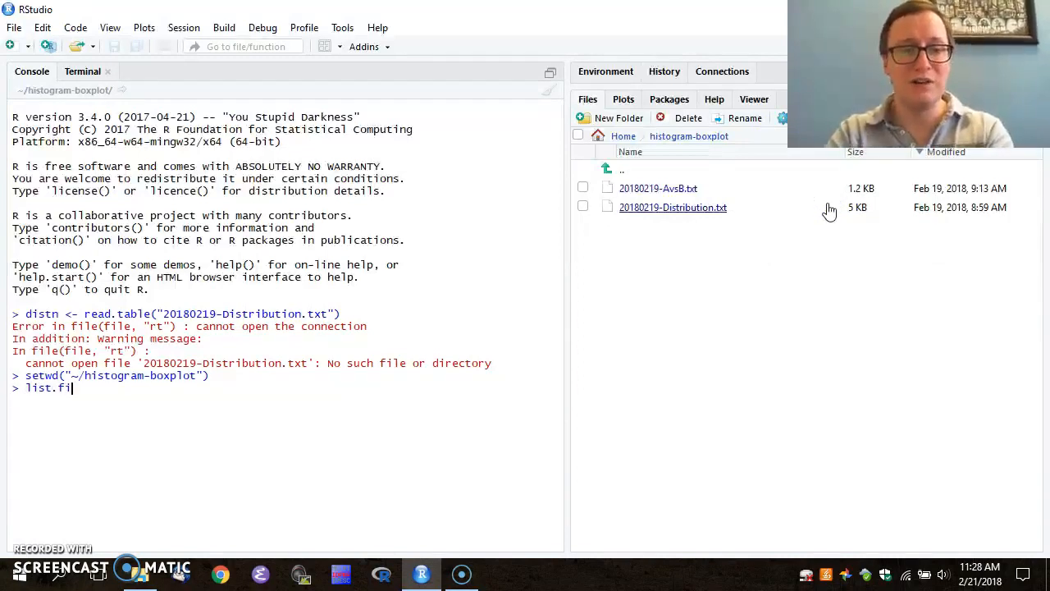
type("les()")
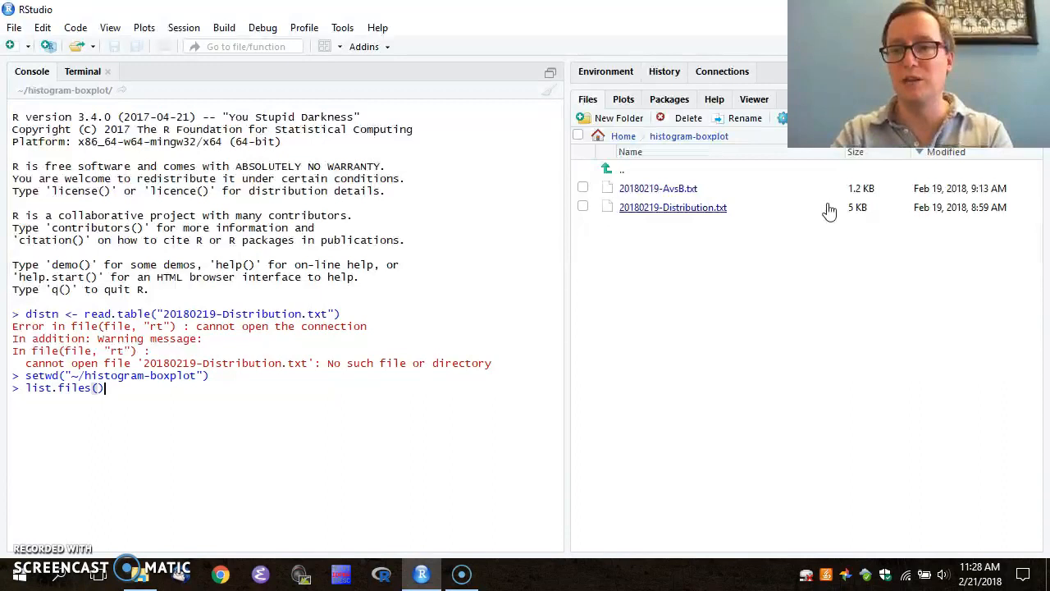
mouse_move(843, 303)
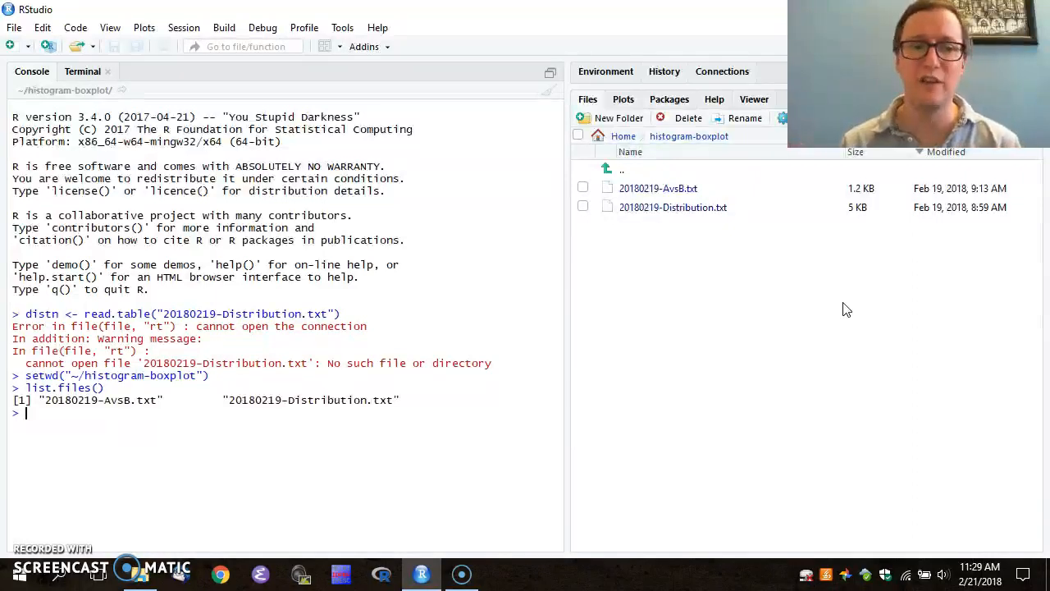
- Run list.files() and load 20180219-Distribution.txt into distn with read.table
type("list.files()")
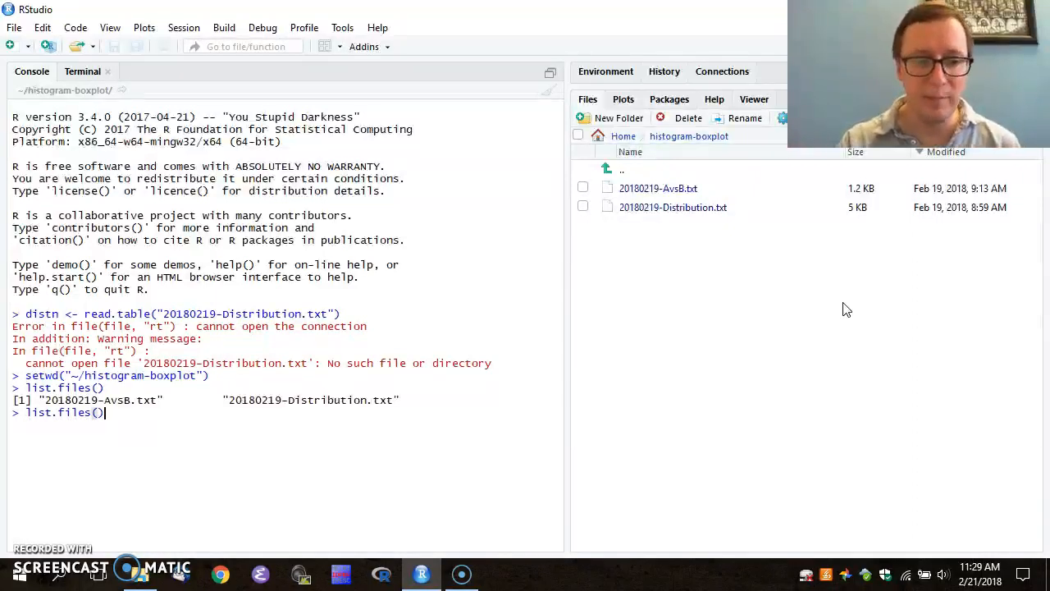
type("distn <- read.table(\"20180219-Distribution.txt\")")
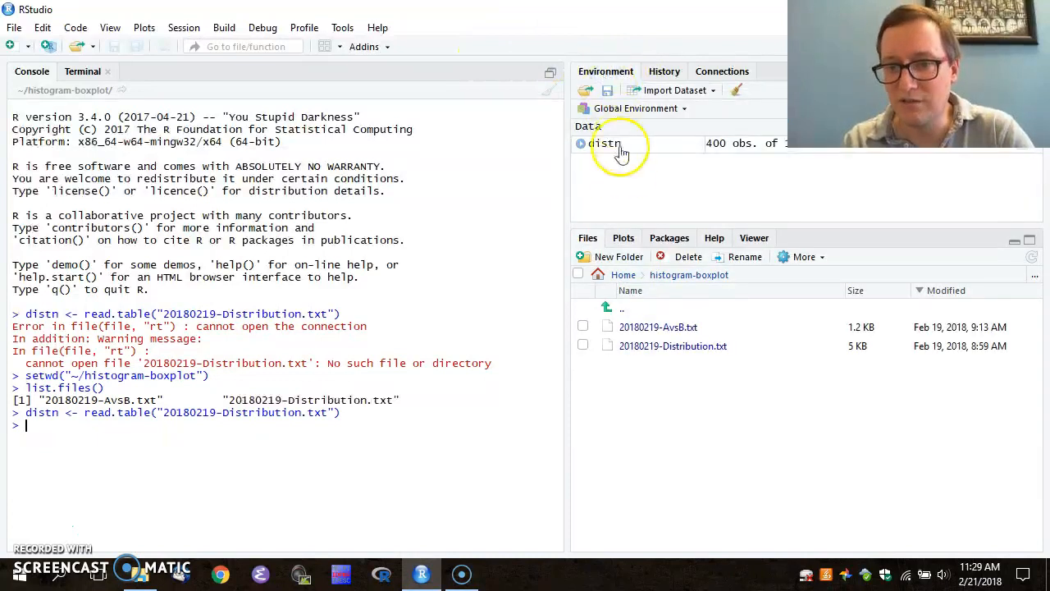
mouse_move(640, 148)
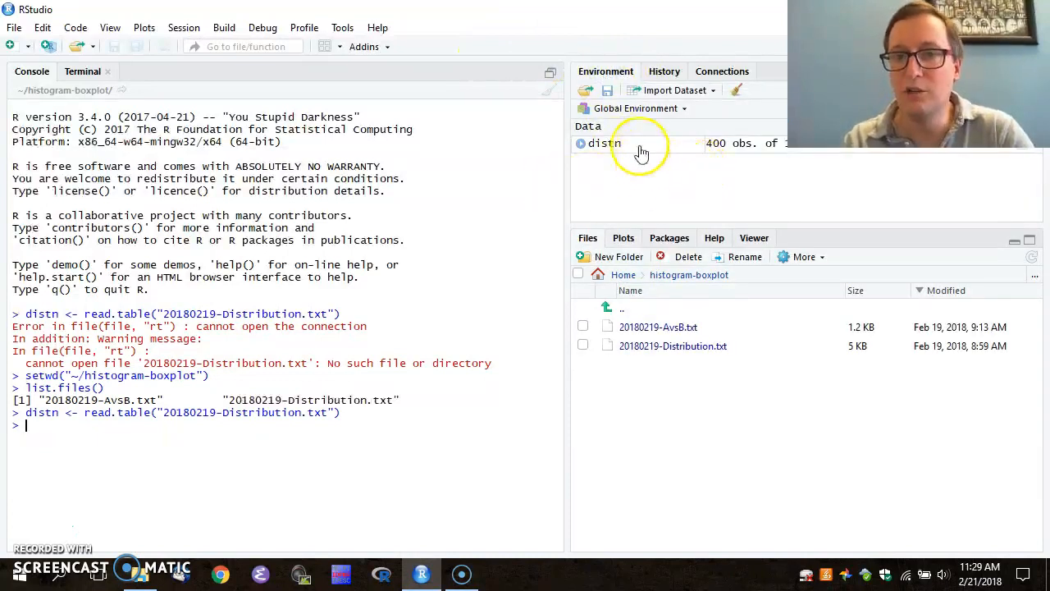
mouse_move(623, 145)
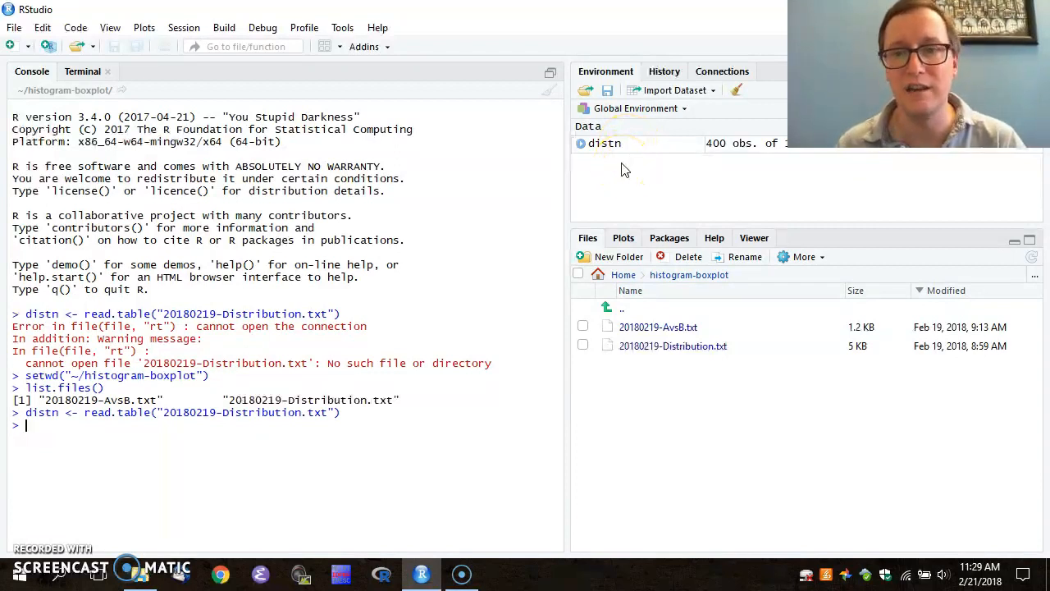
mouse_move(735, 162)
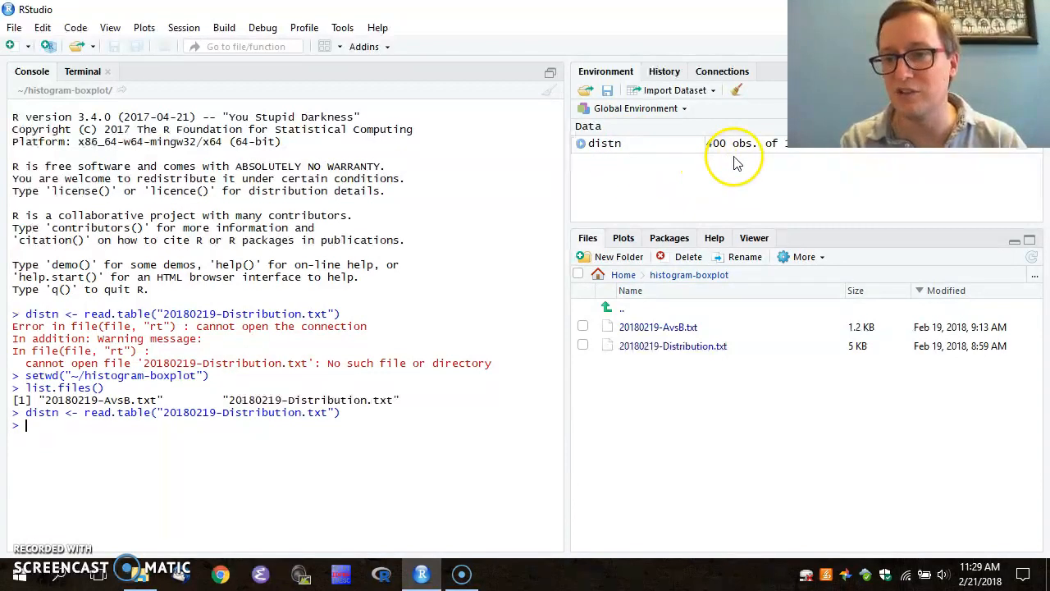
mouse_move(837, 170)
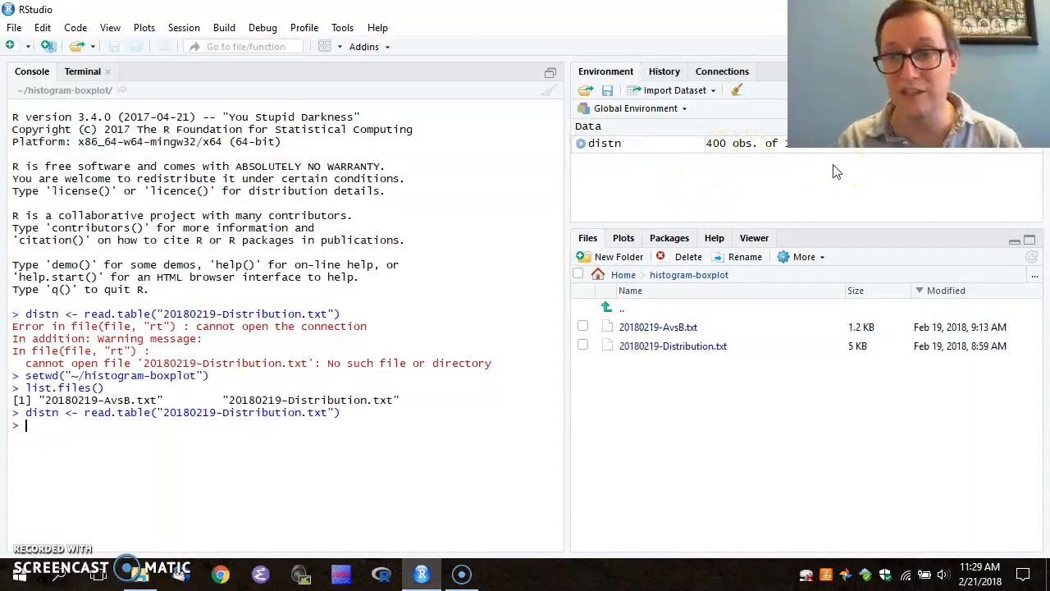
mouse_move(238, 347)
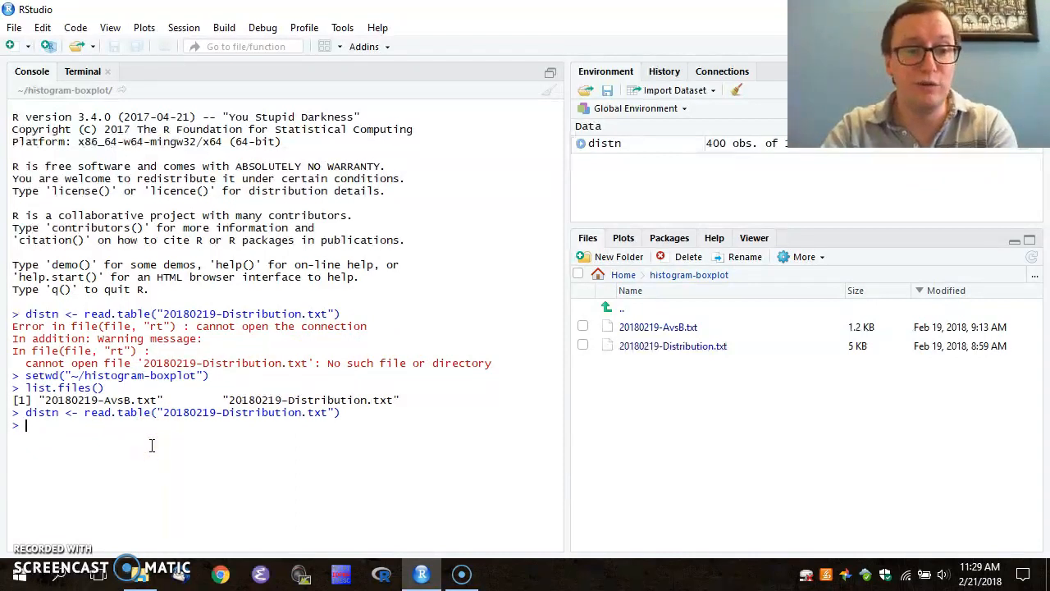
- Print distn, then run summary(distn) to get its summary statistics
type("distn")
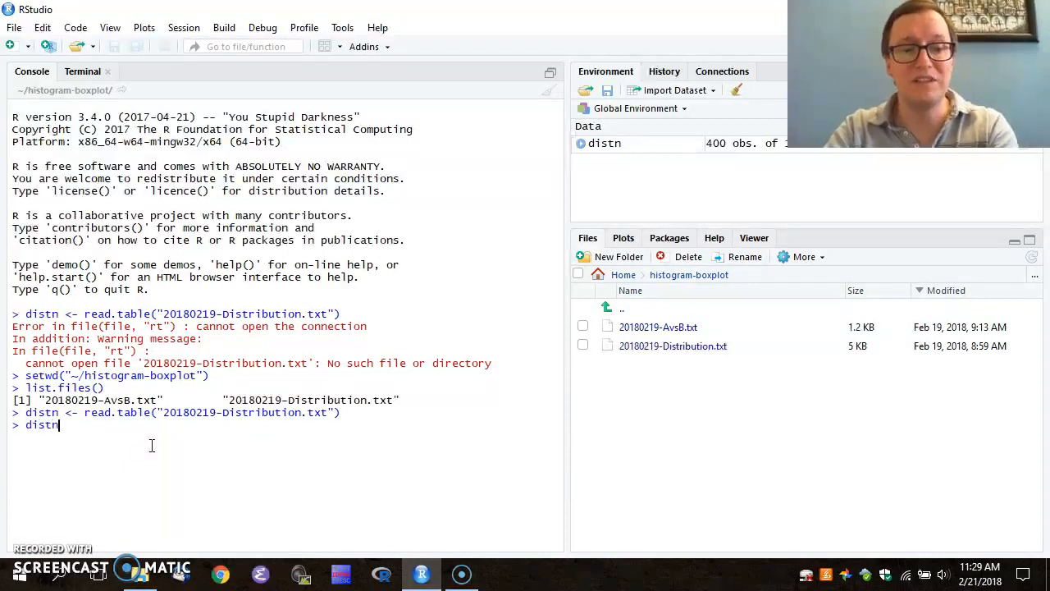
key("enter")
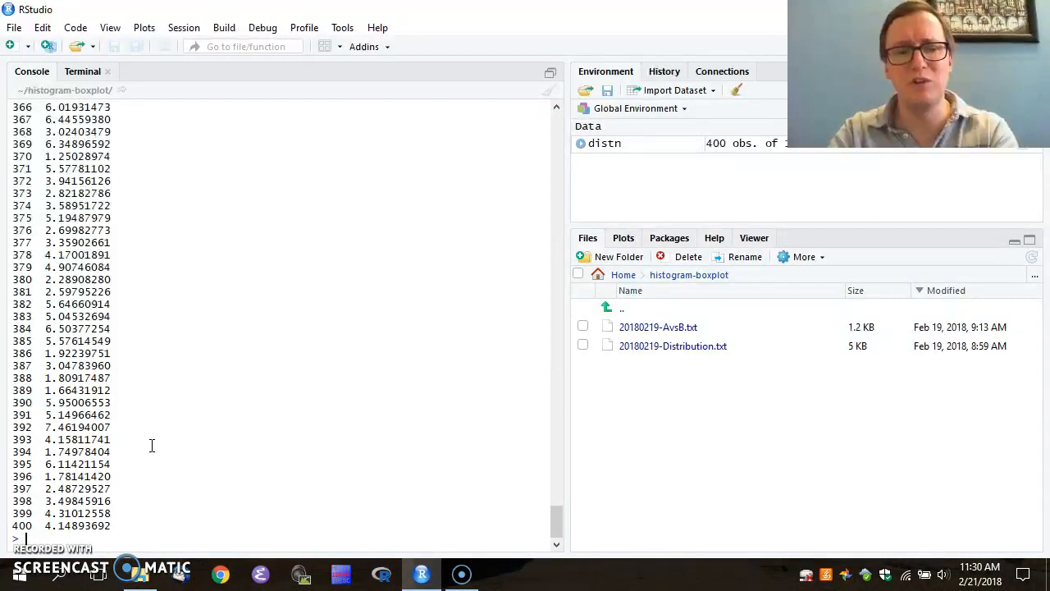
type("summary")
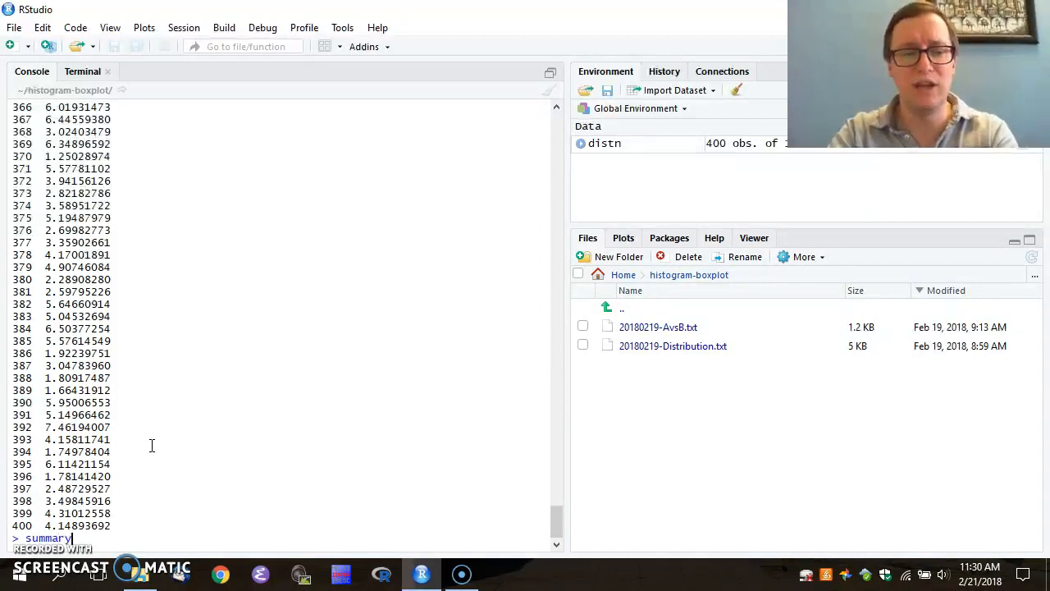
type("(distn")
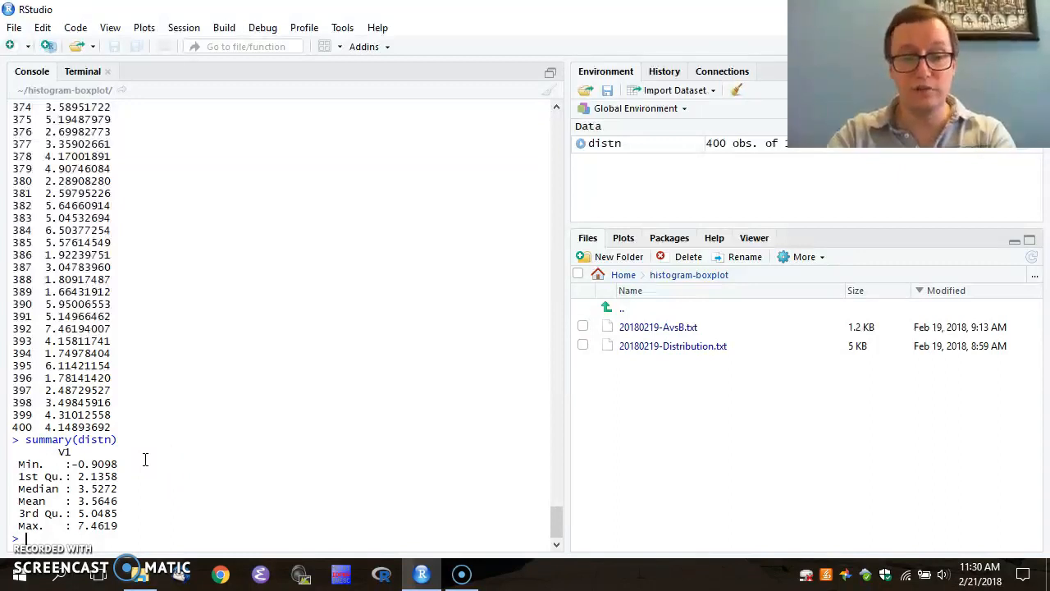
- Run hist(distn$V1) to plot a histogram of the V1 values
type("hist(di")
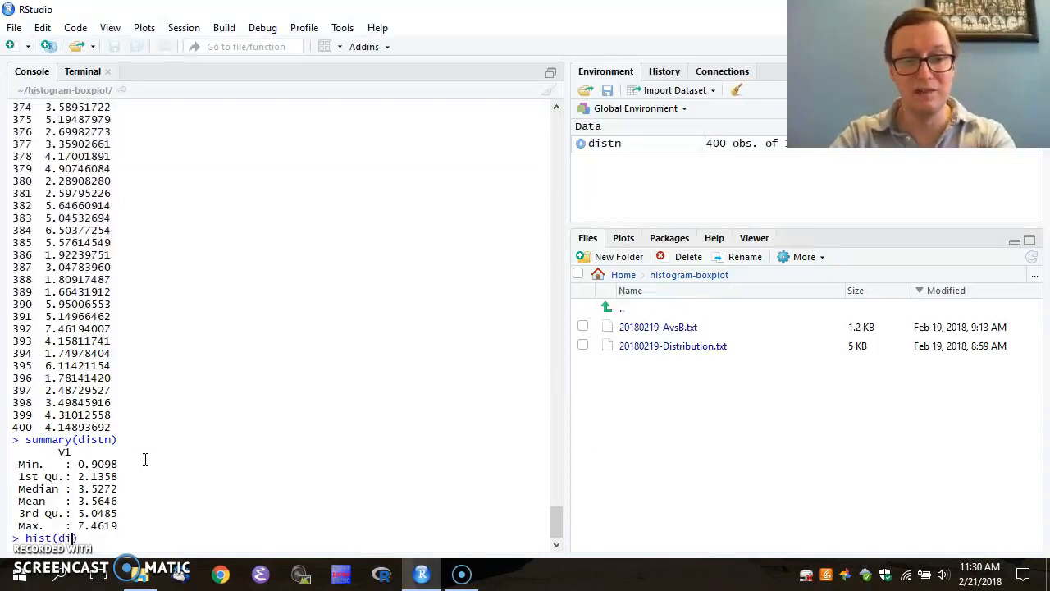
type("stn$V1")
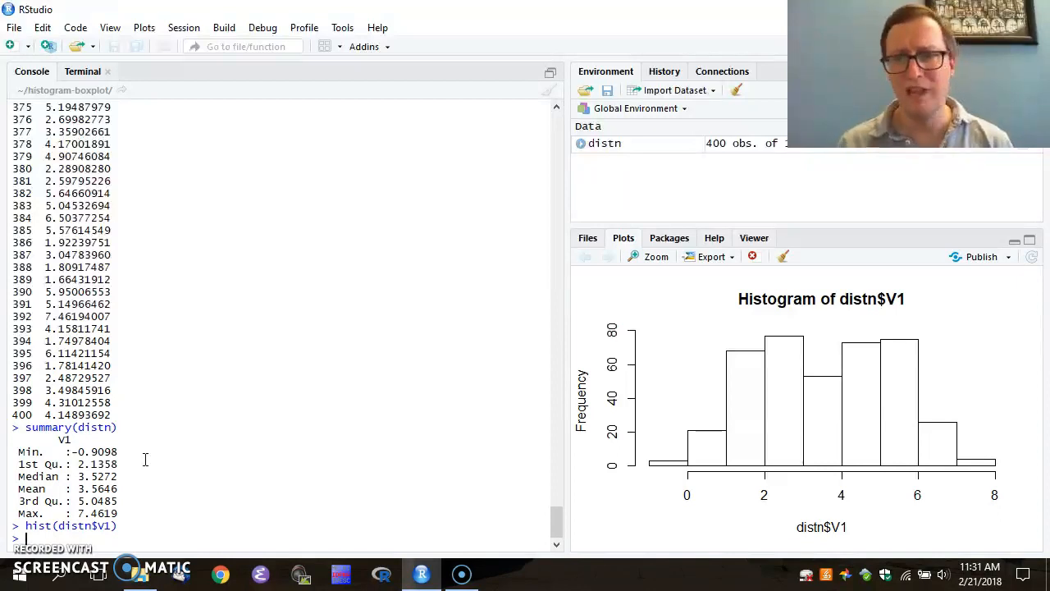
mouse_move(999, 246)
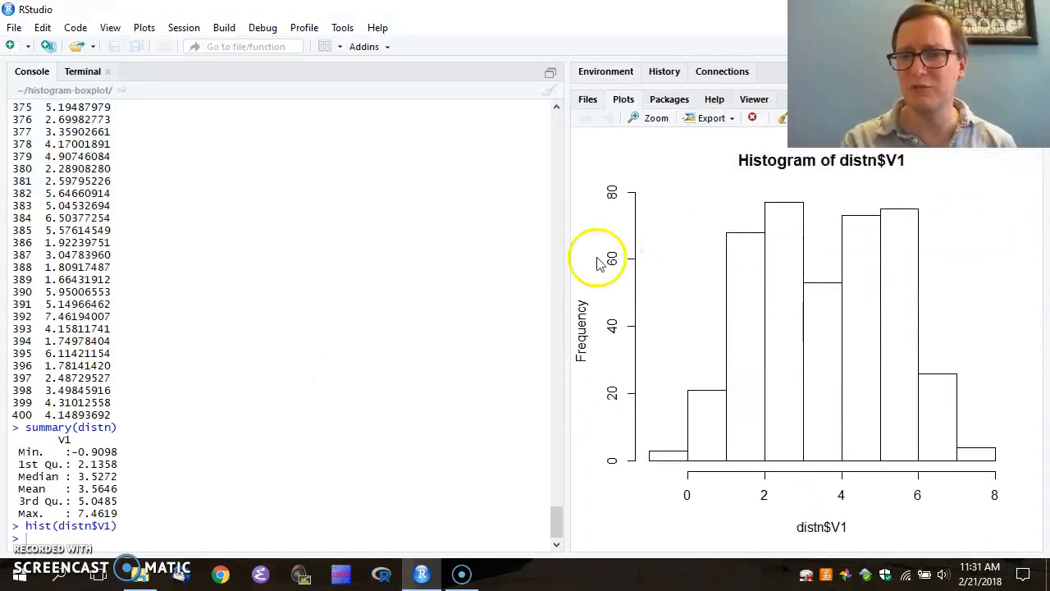
mouse_move(352, 374)
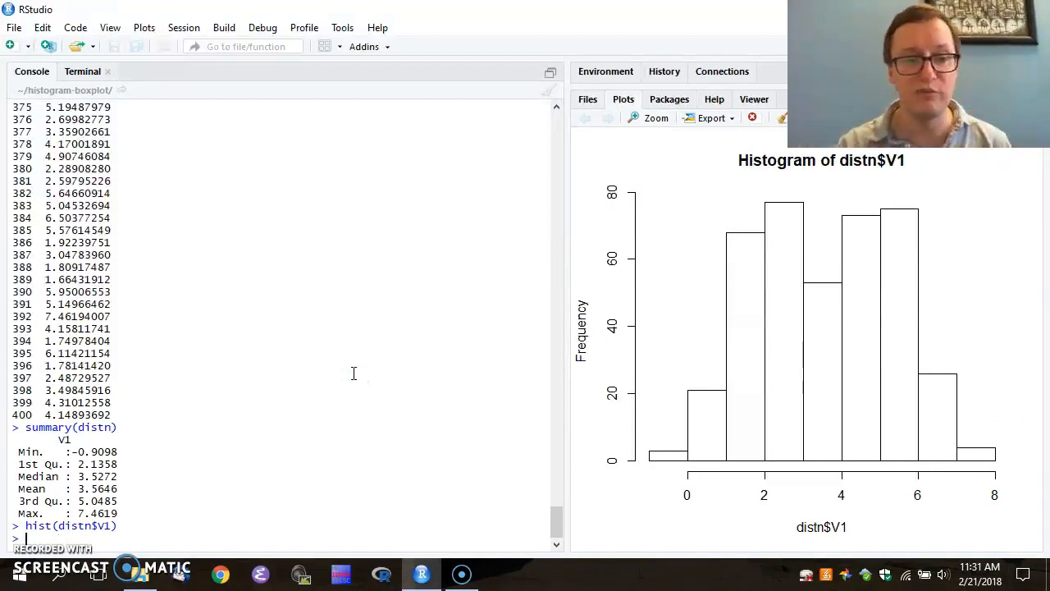
- Run hist(distn$V1, 20) to redraw the histogram with 20 breaks
type("hist(distn$V1)")
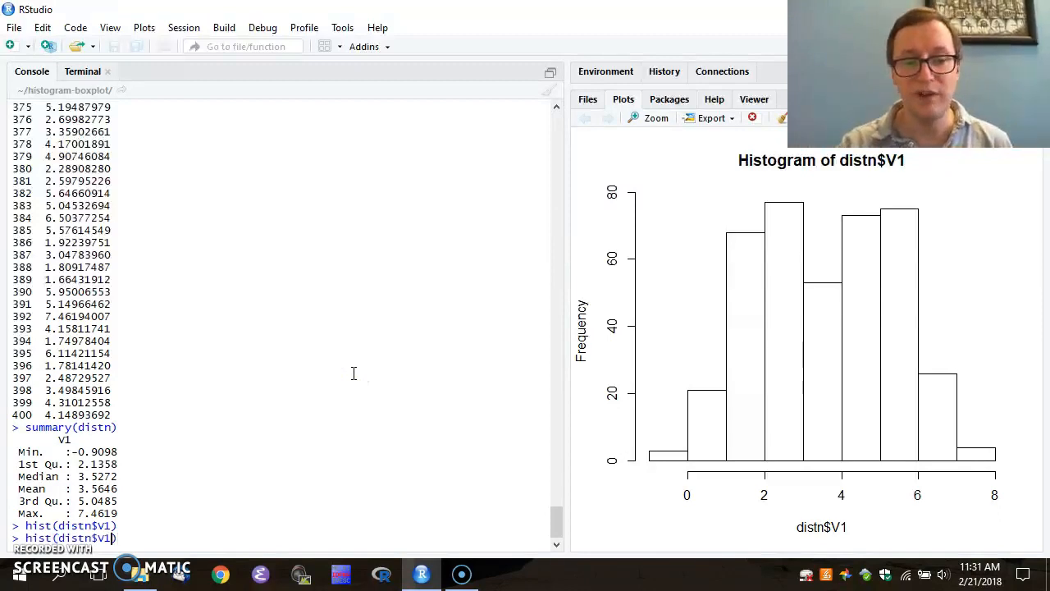
type(",")
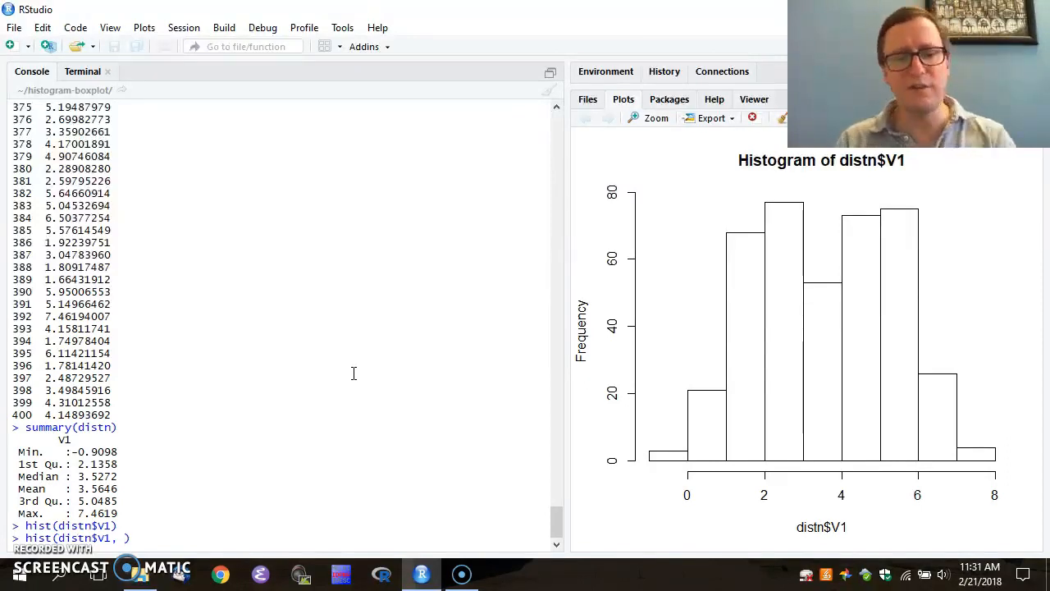
type("20")
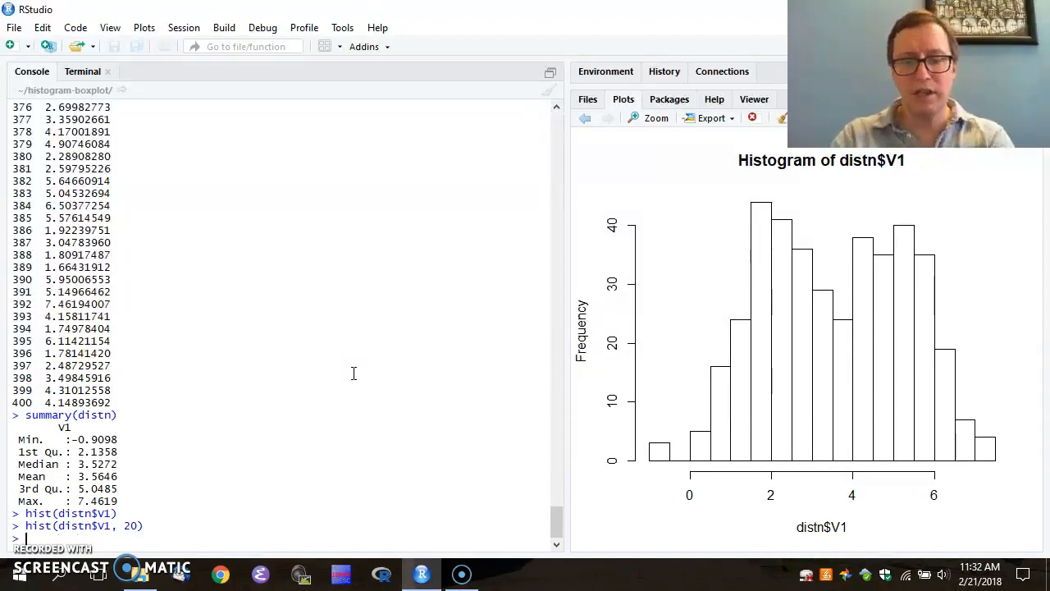
type("hist")
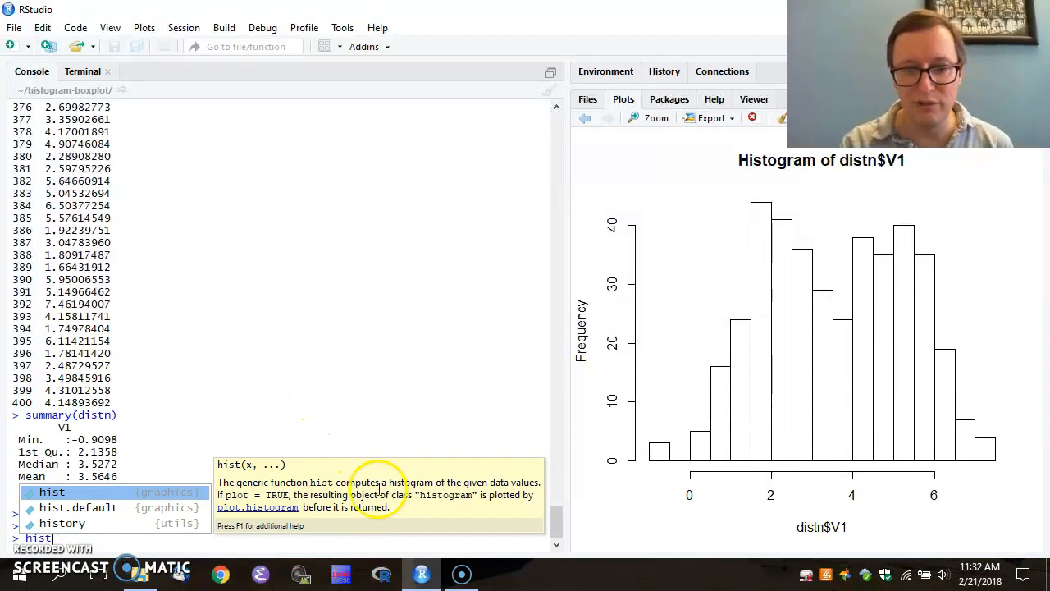
mouse_move(336, 390)
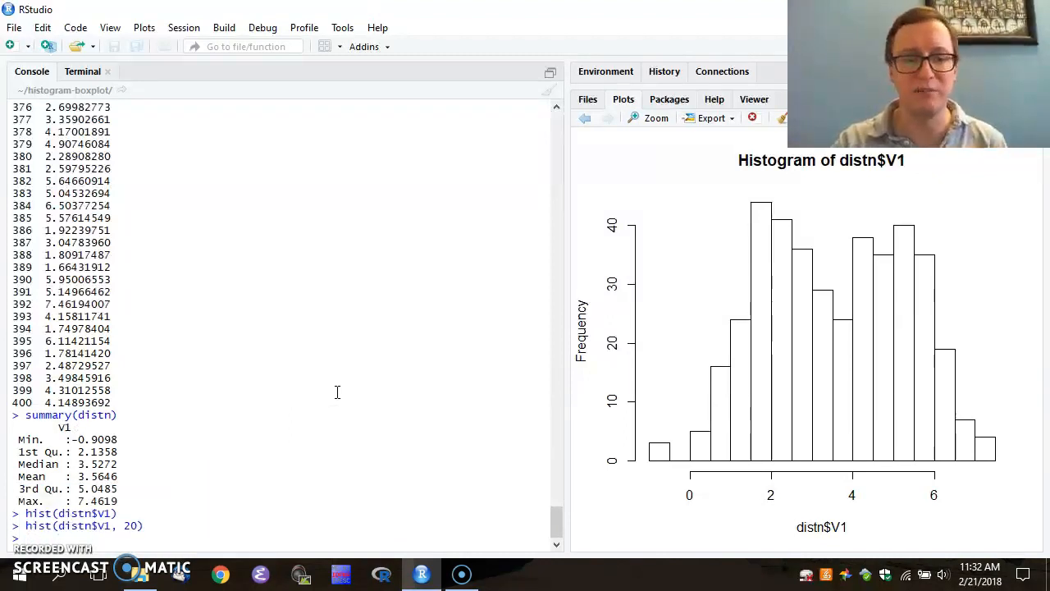
- Run ?hist() to show the hist documentation in the Help pane
type("?")
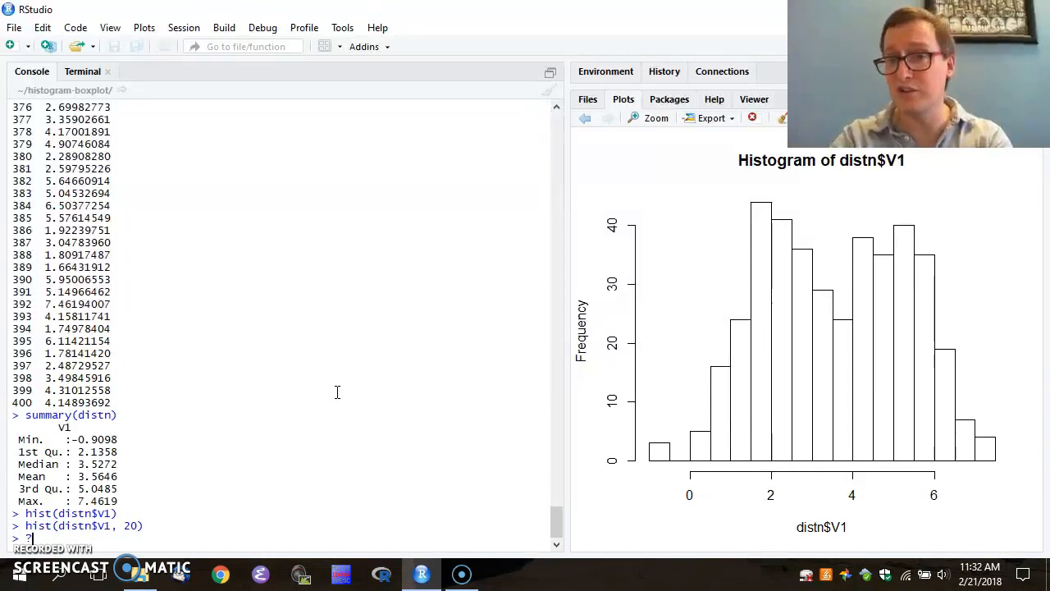
type("hist()")
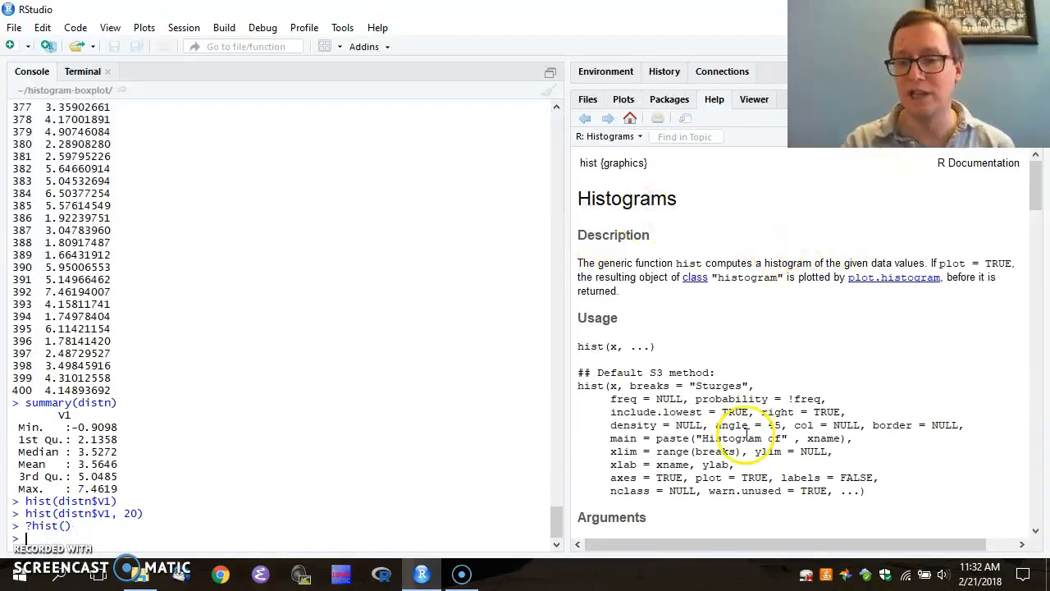
mouse_move(747, 231)
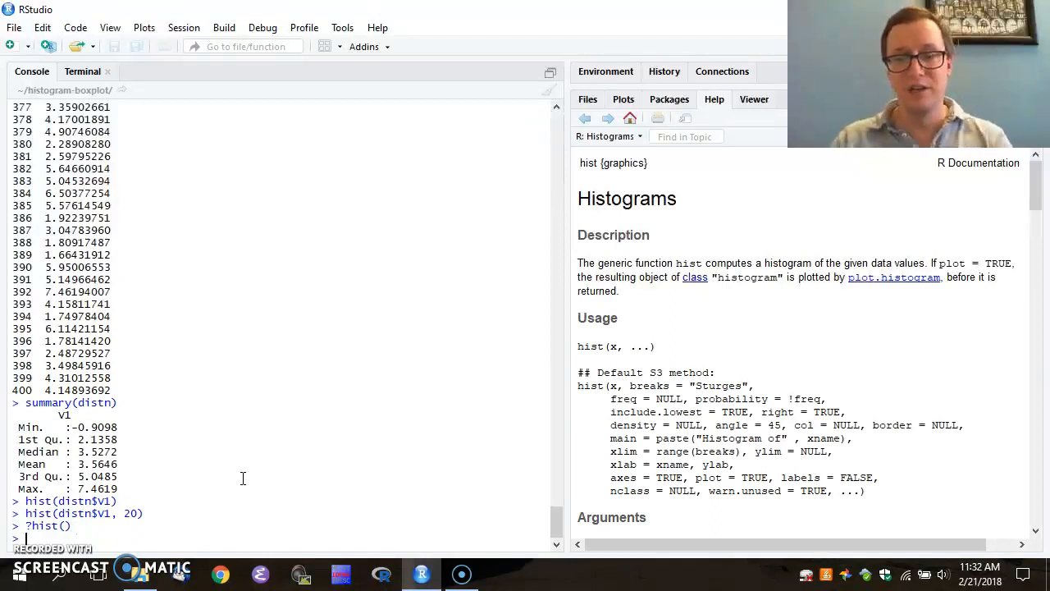
- Run h <- hist(distn$V1), then print h to list breaks, counts, densities and mids
type("h")
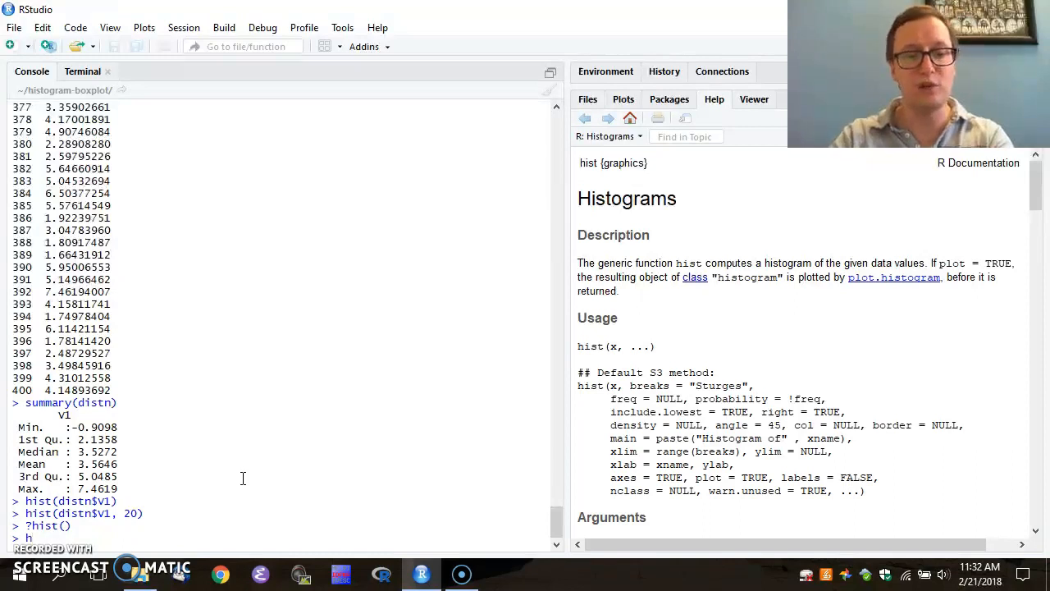
type("<- hist(")
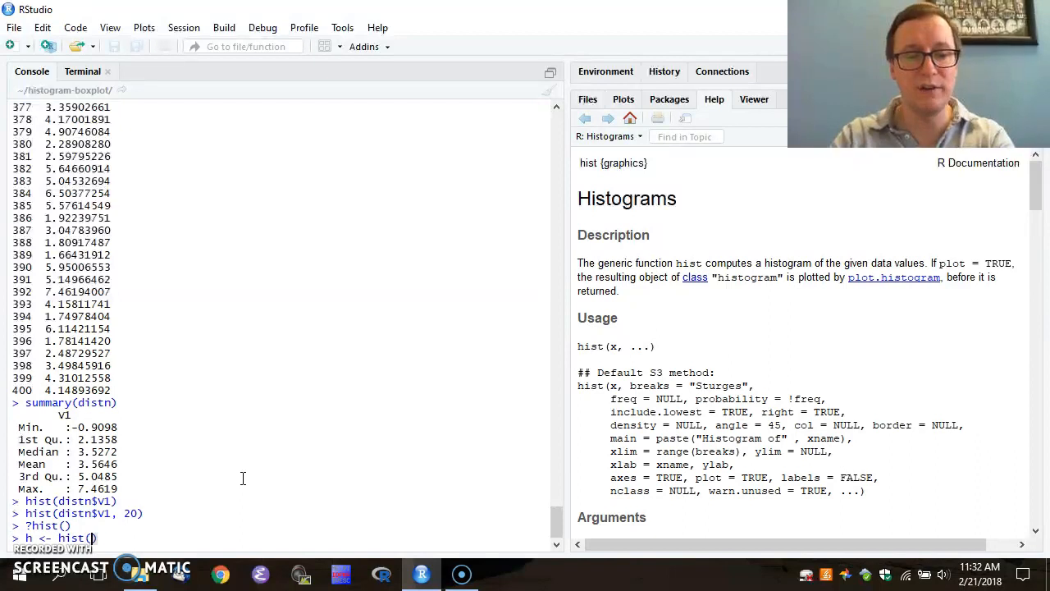
type("distn$V1")
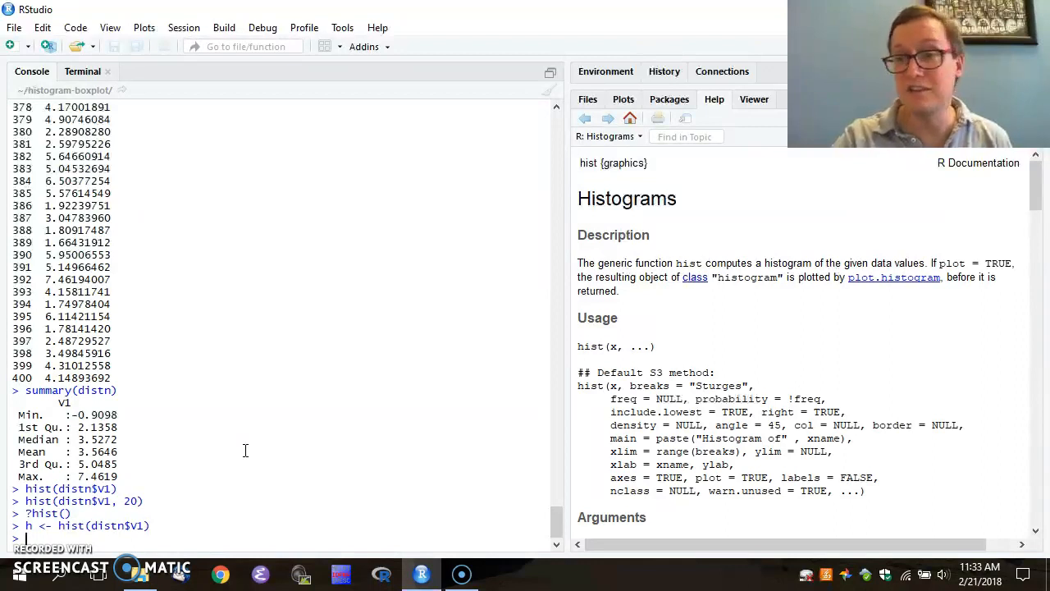
type("h")
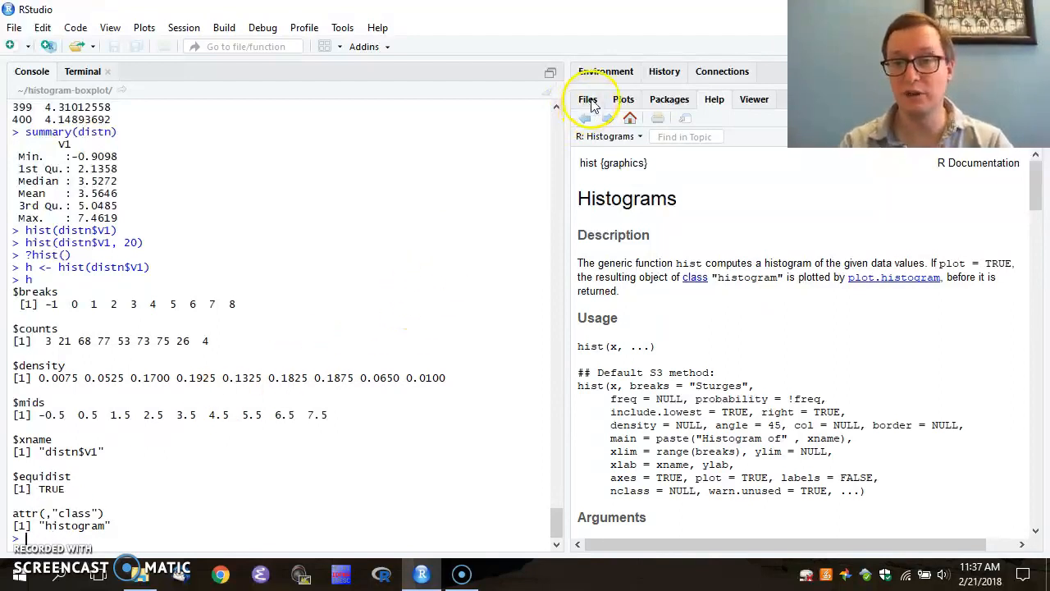
- Show the working-folder files and read 20180219-AvsB.txt into avb with read.table
left_click(587, 98)
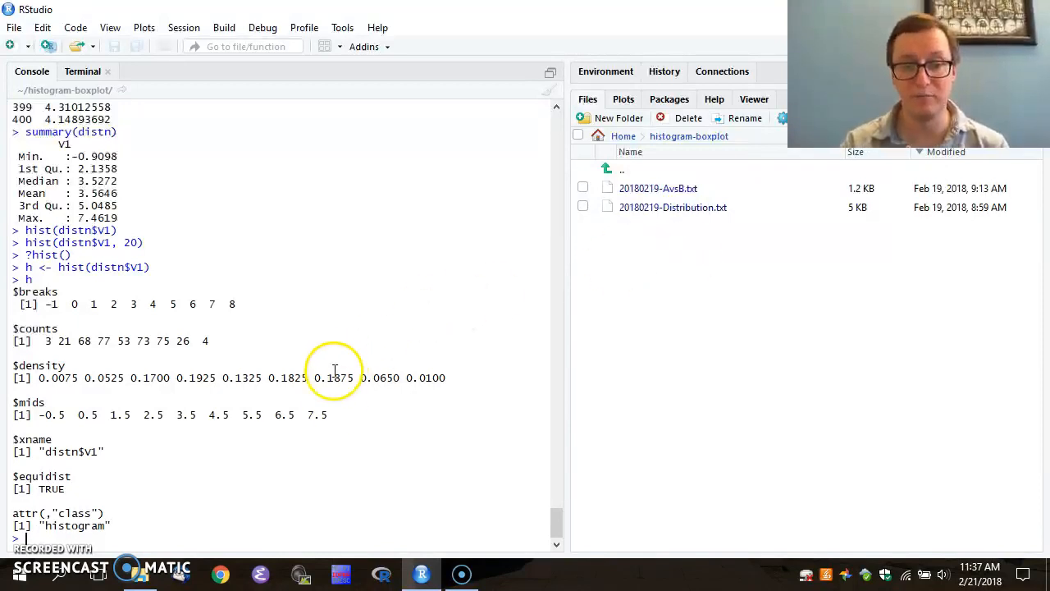
mouse_move(371, 426)
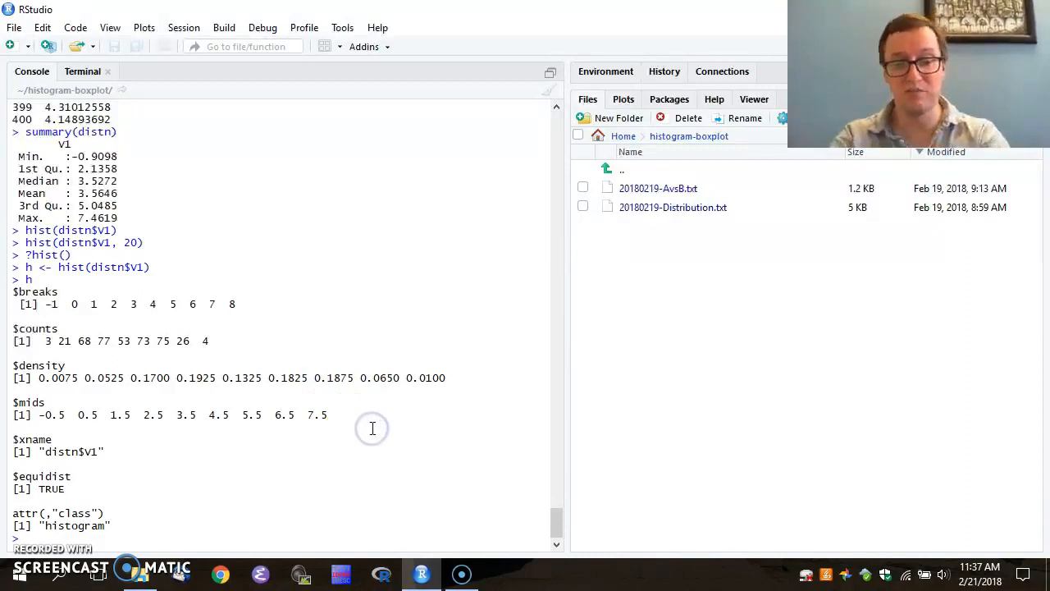
type("avb")
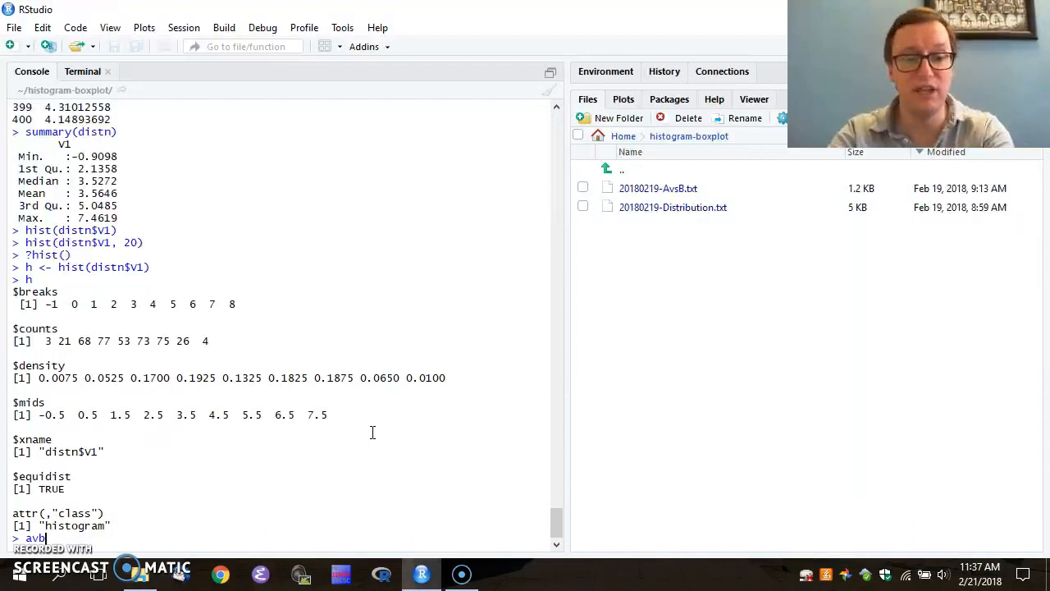
type("<-")
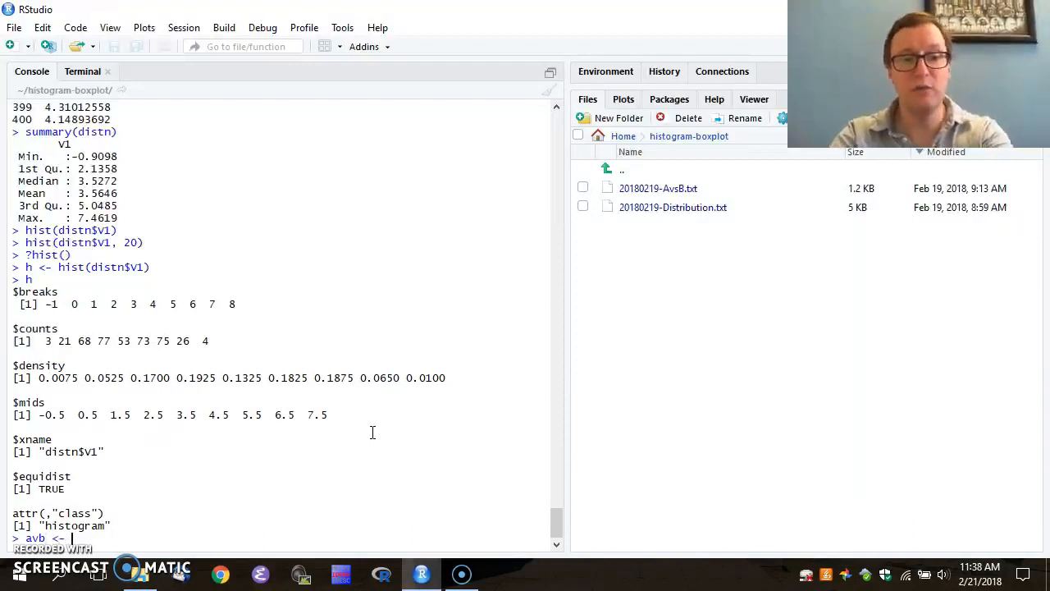
type("read.table")
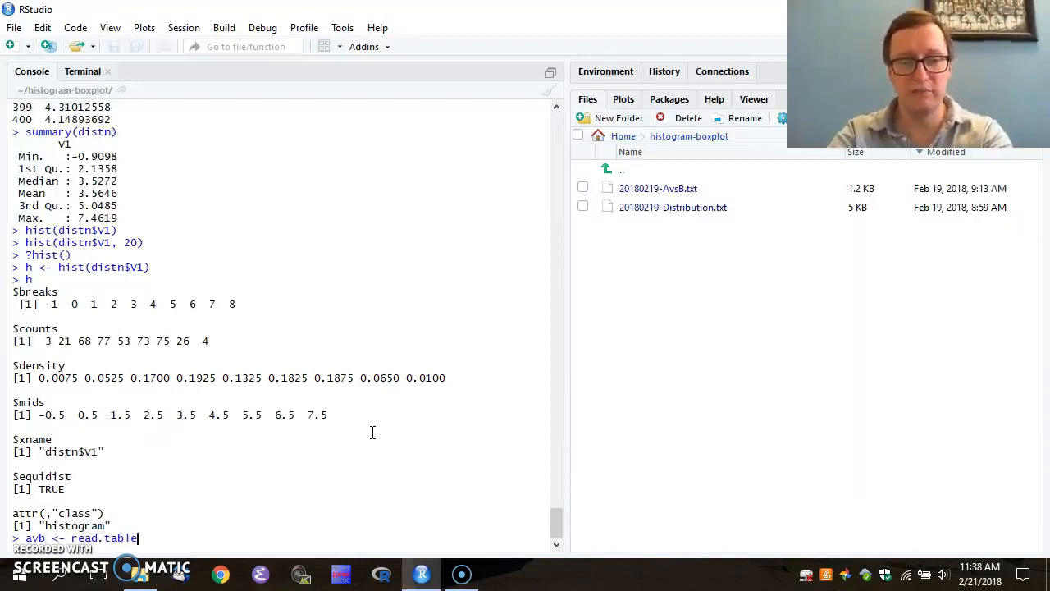
type("()")
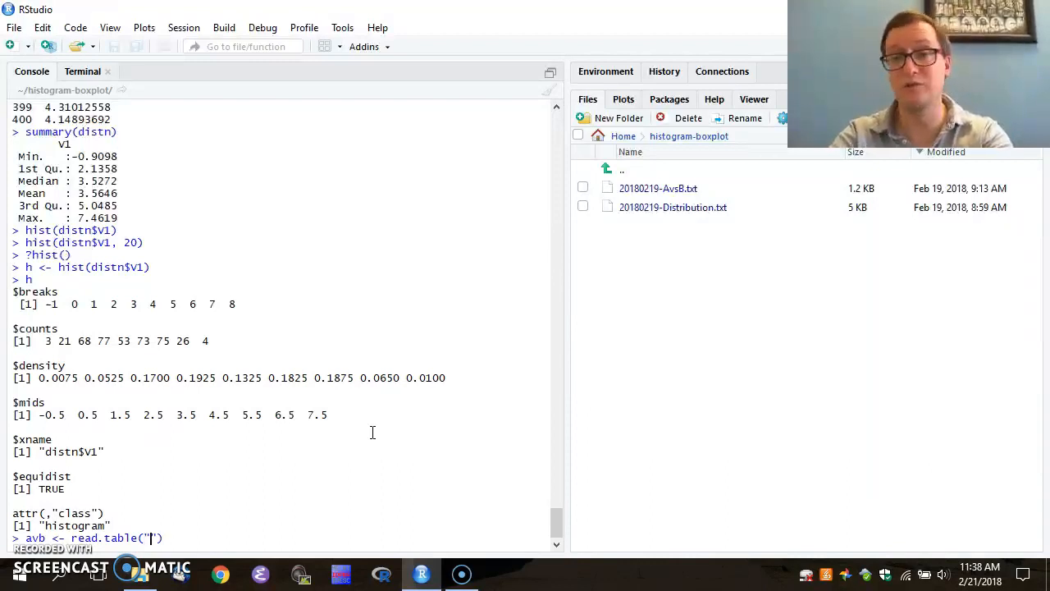
type("20180219-A")
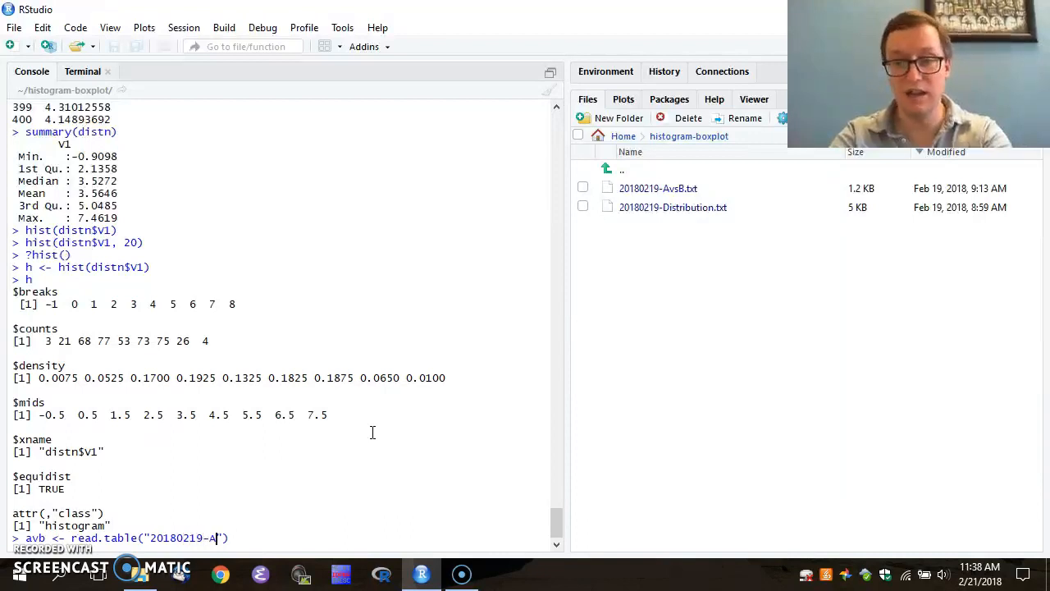
type("vsB.txt")
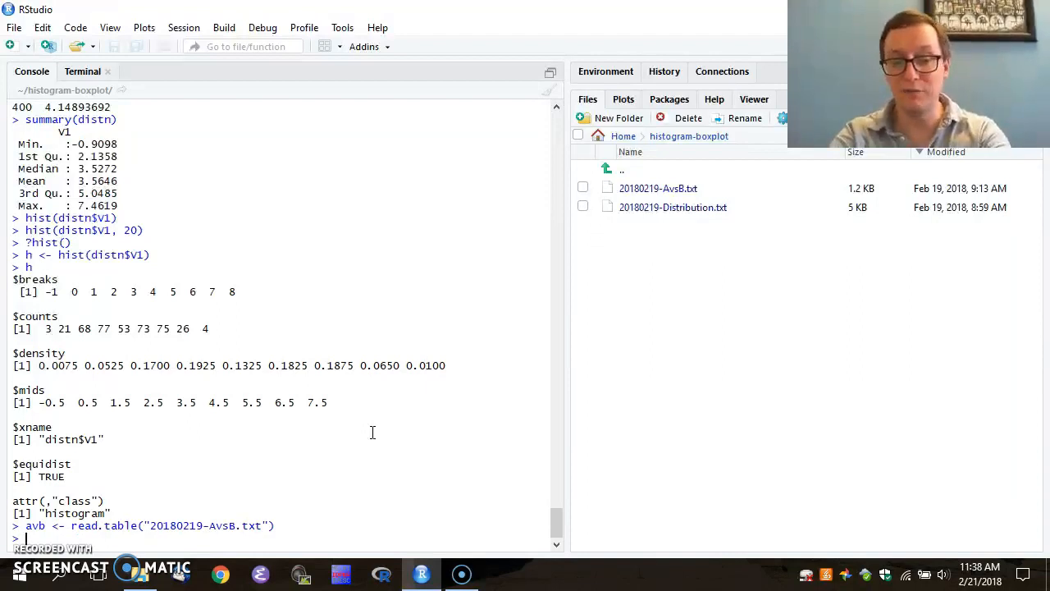
- Print summary(avb), showing V1 values and labels A and B, 40 each
type("summary(avb")
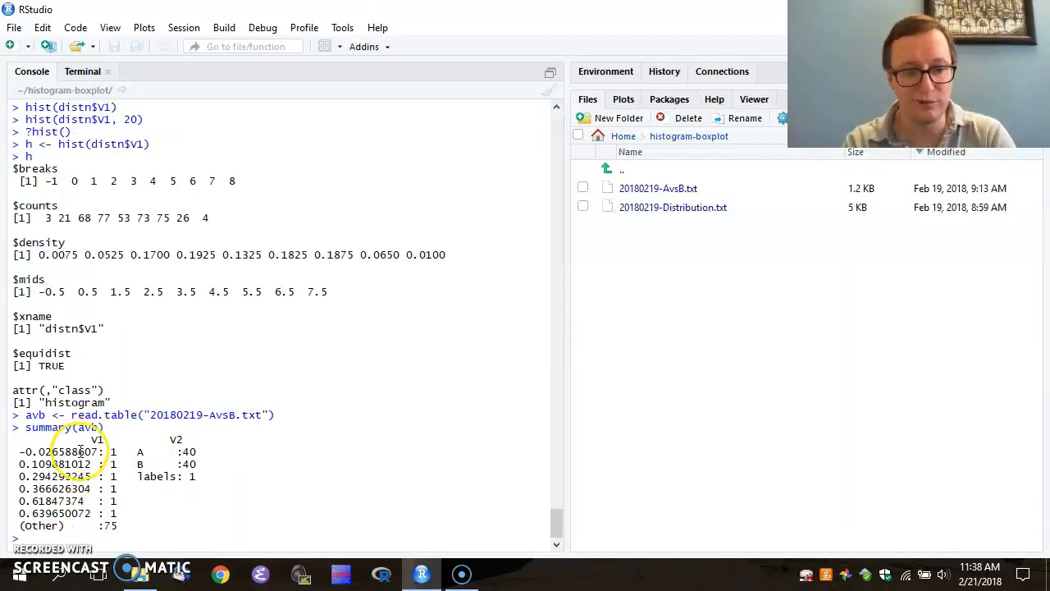
mouse_move(131, 528)
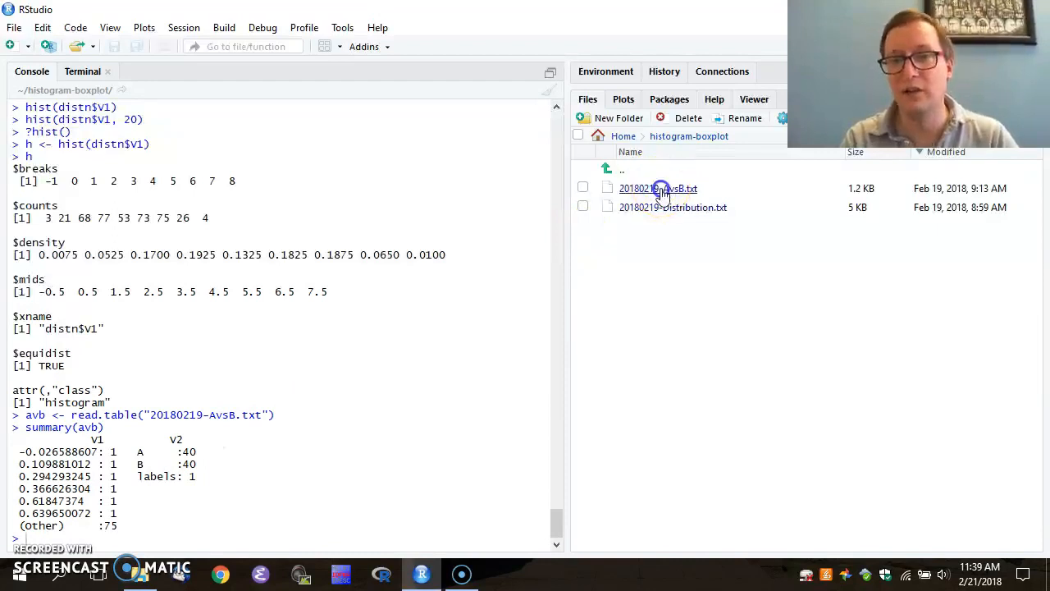
double_click(656, 187)
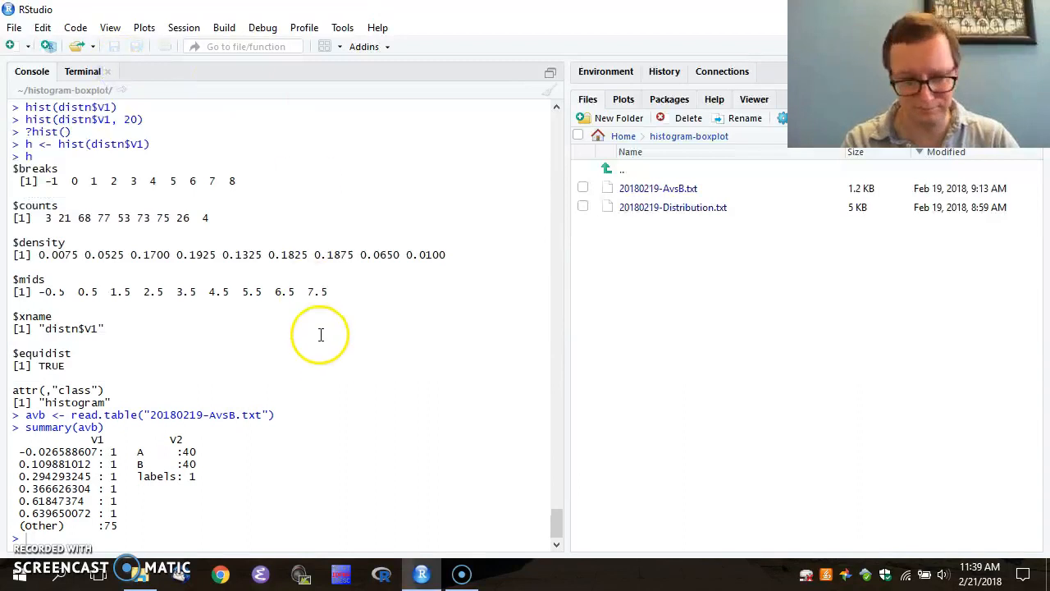
mouse_move(322, 396)
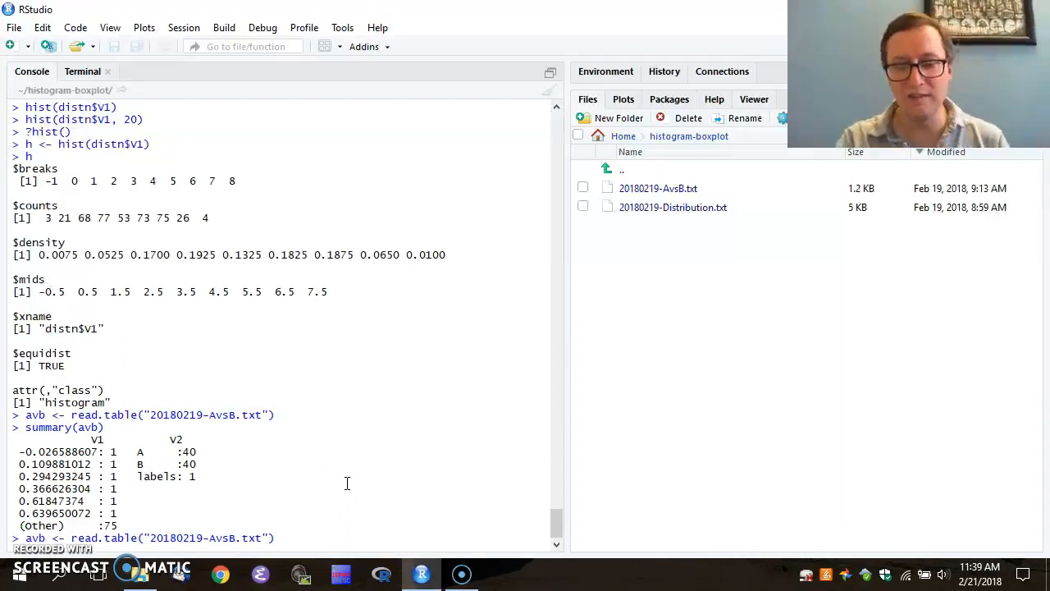
- Reload avb with header=T so summary(avb) shows intensities and labels columns
type(",header=")
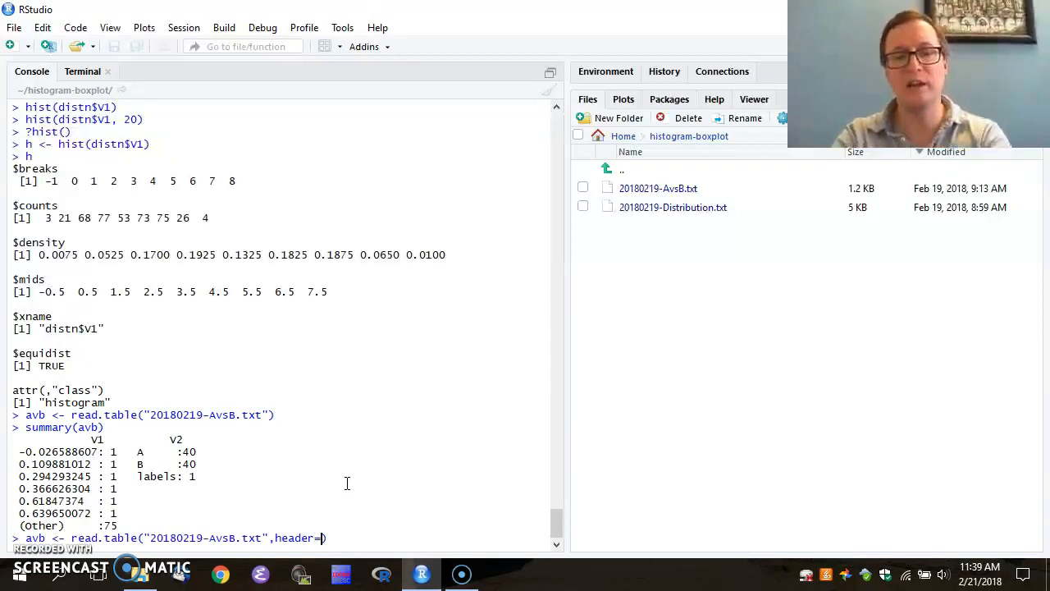
type("T")
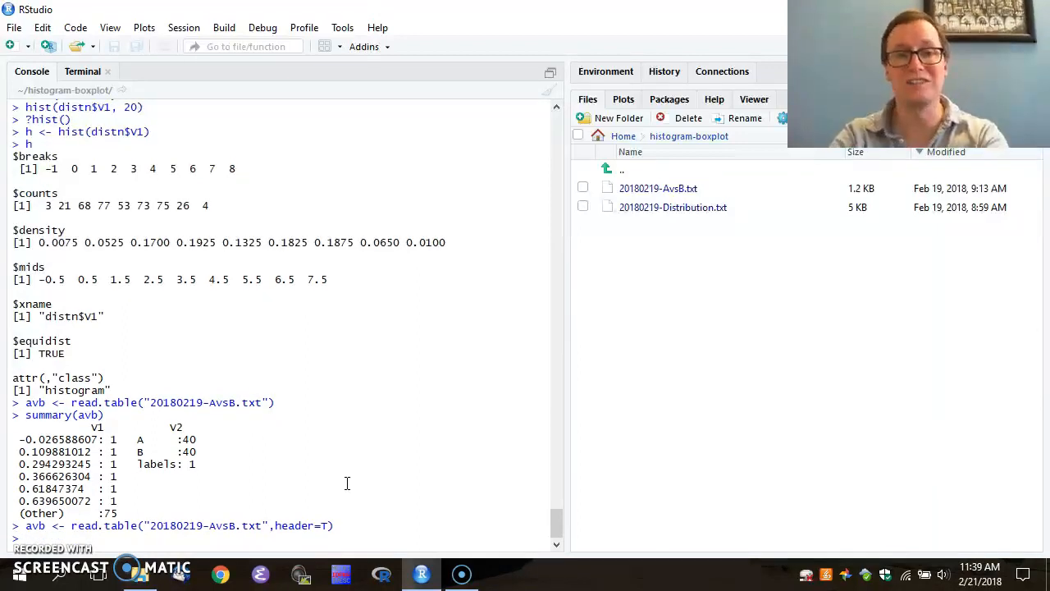
type("summary(a")
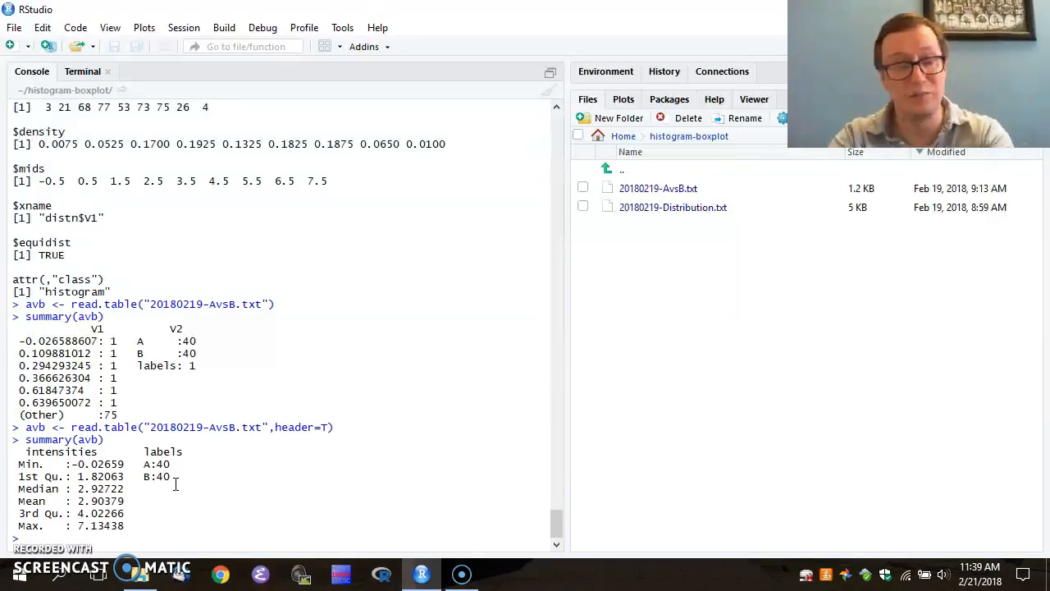
- Draw boxplot(avb$intensities~avb$labels) comparing groups A and B
type("boxplot(")
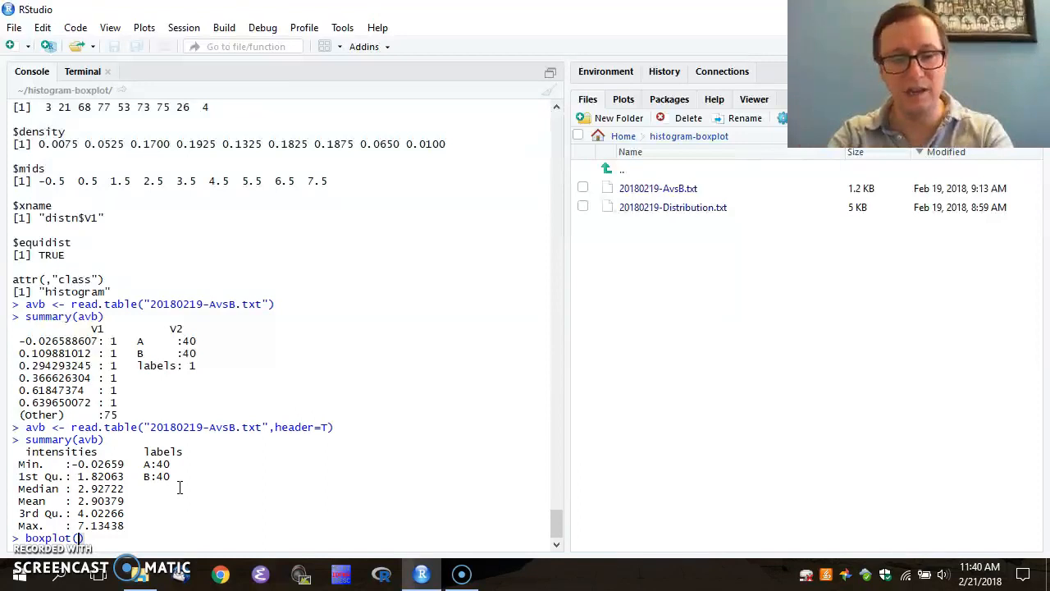
type("avb$intensities")
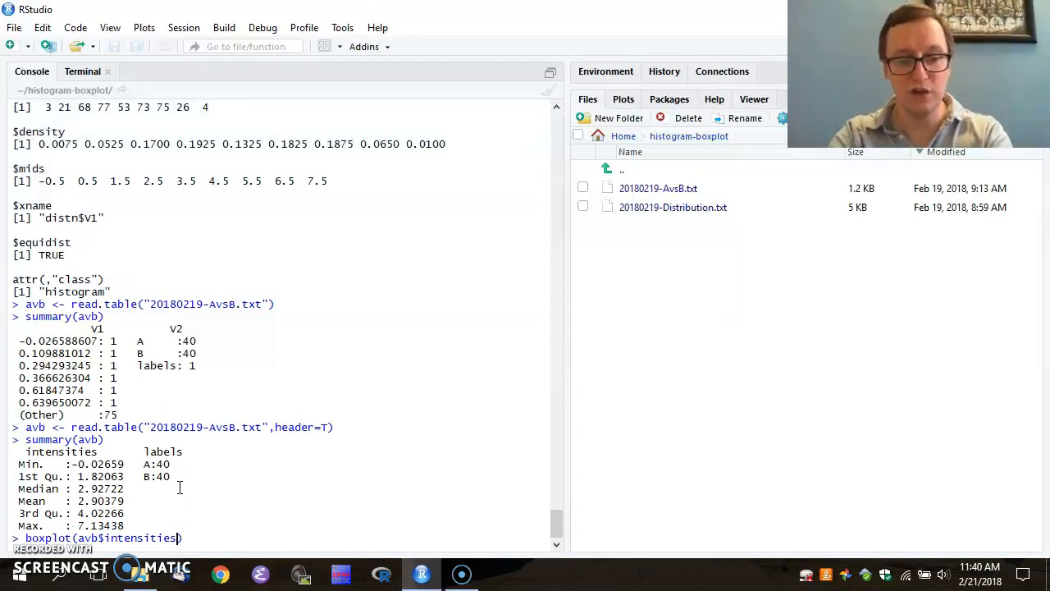
type("~")
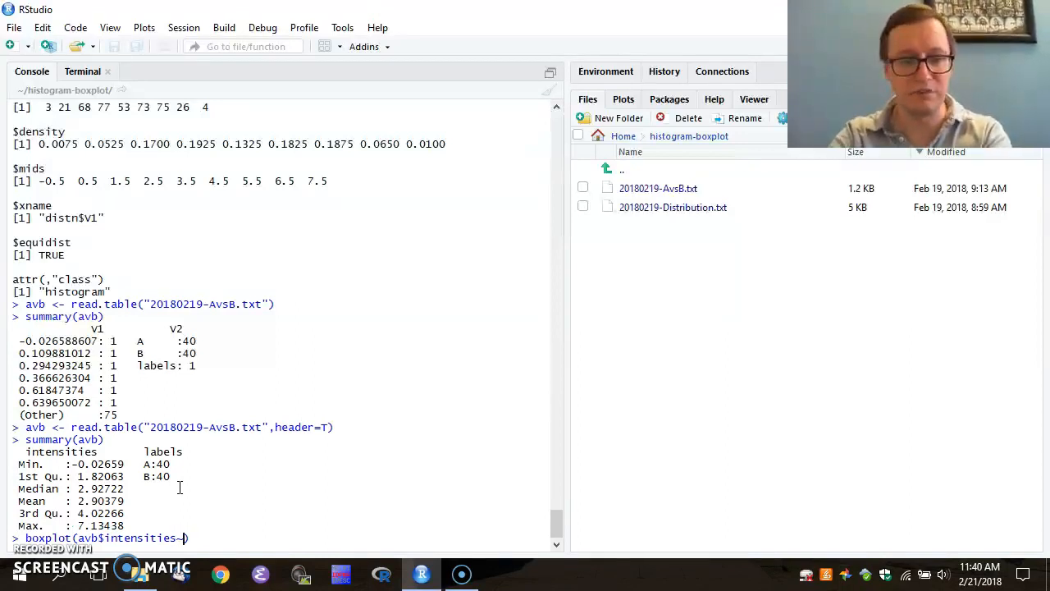
type("avb")
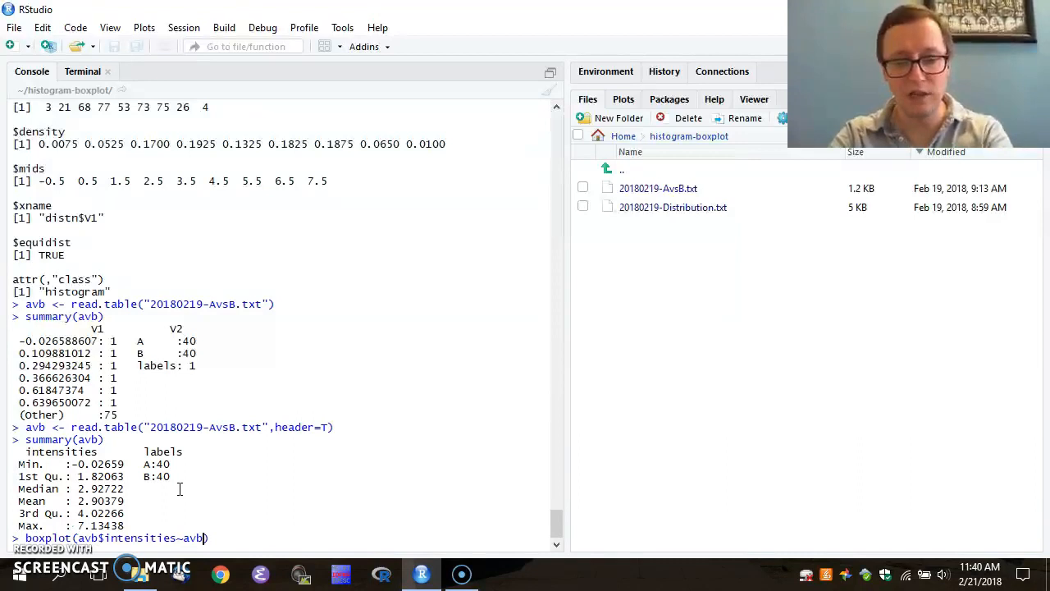
type("$label")
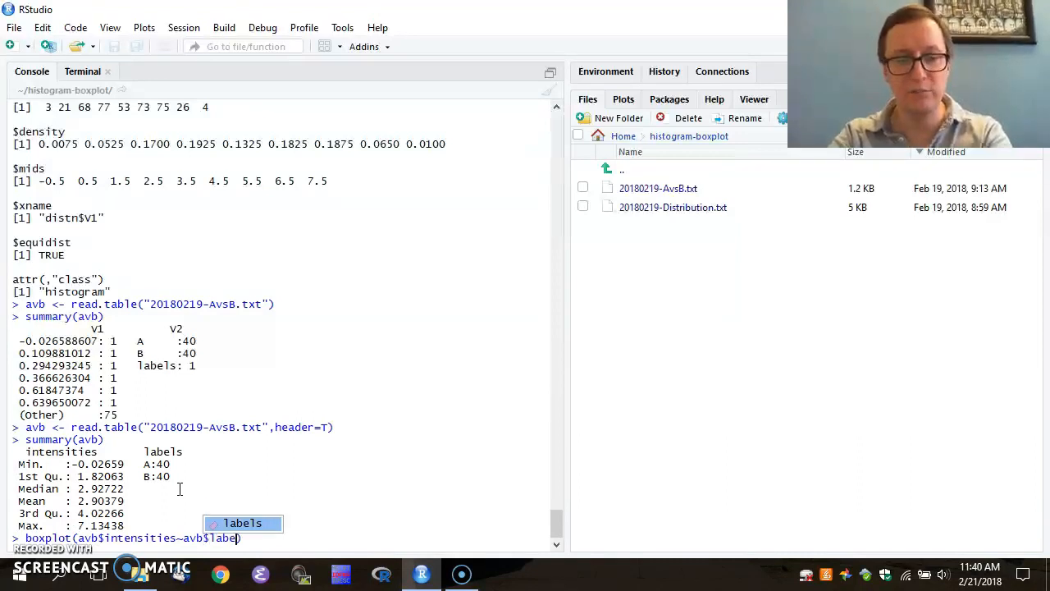
key("Tab")
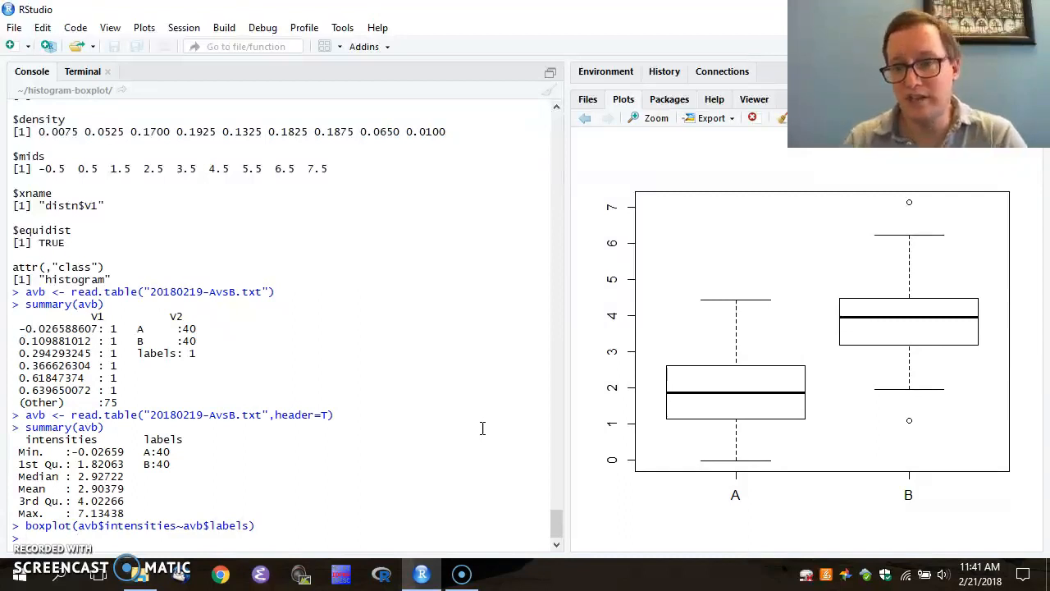
mouse_move(735, 309)
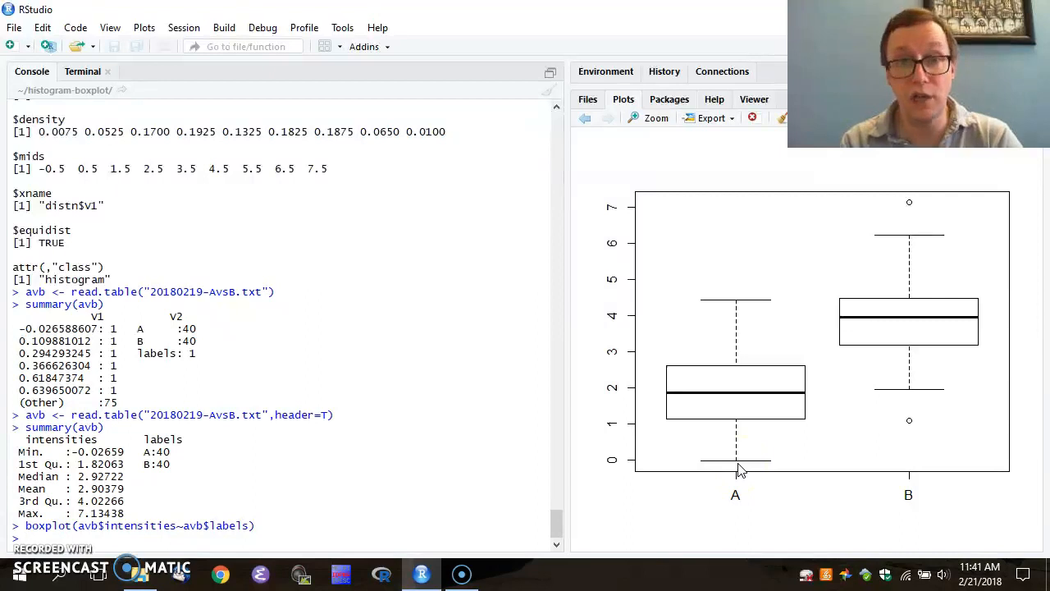
mouse_move(915, 425)
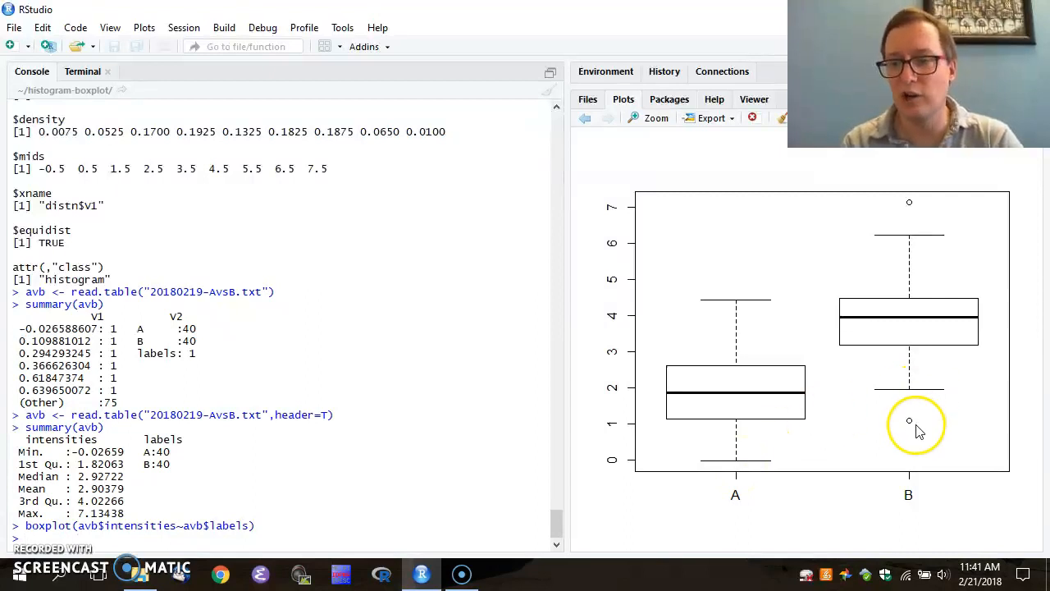
mouse_move(935, 279)
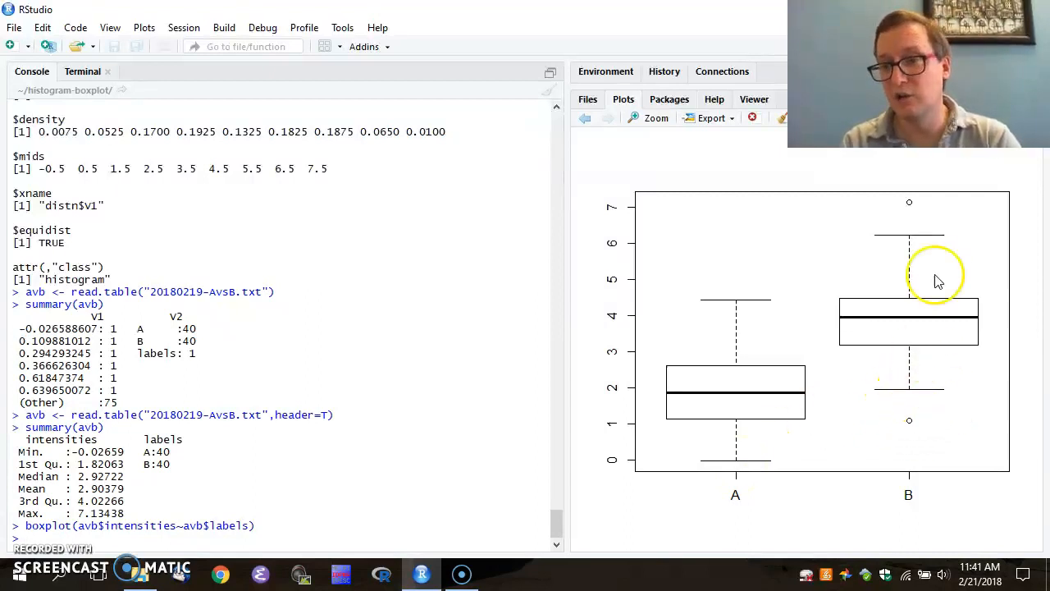
mouse_move(931, 379)
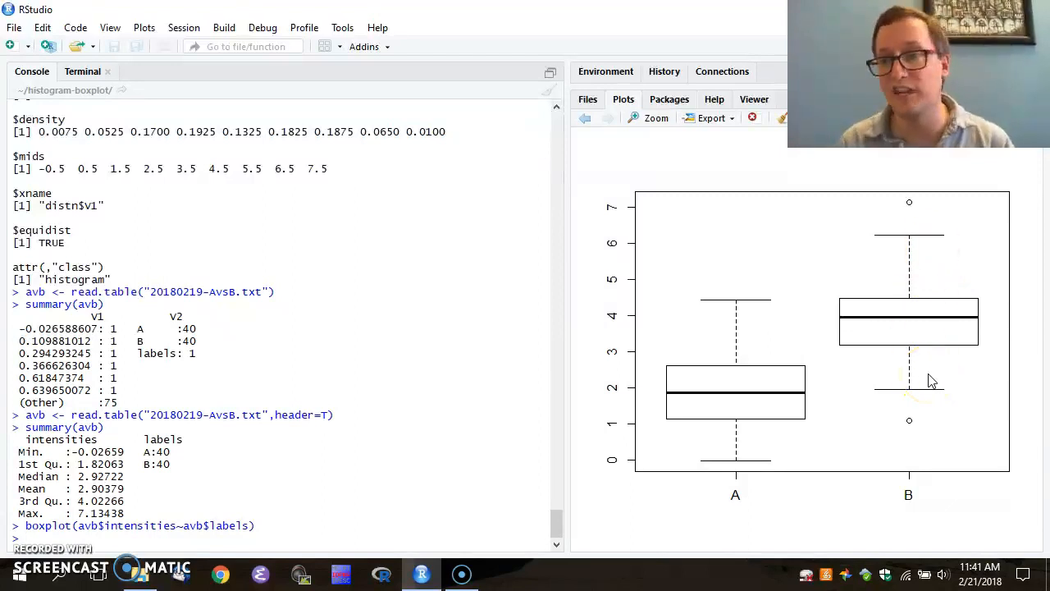
mouse_move(901, 205)
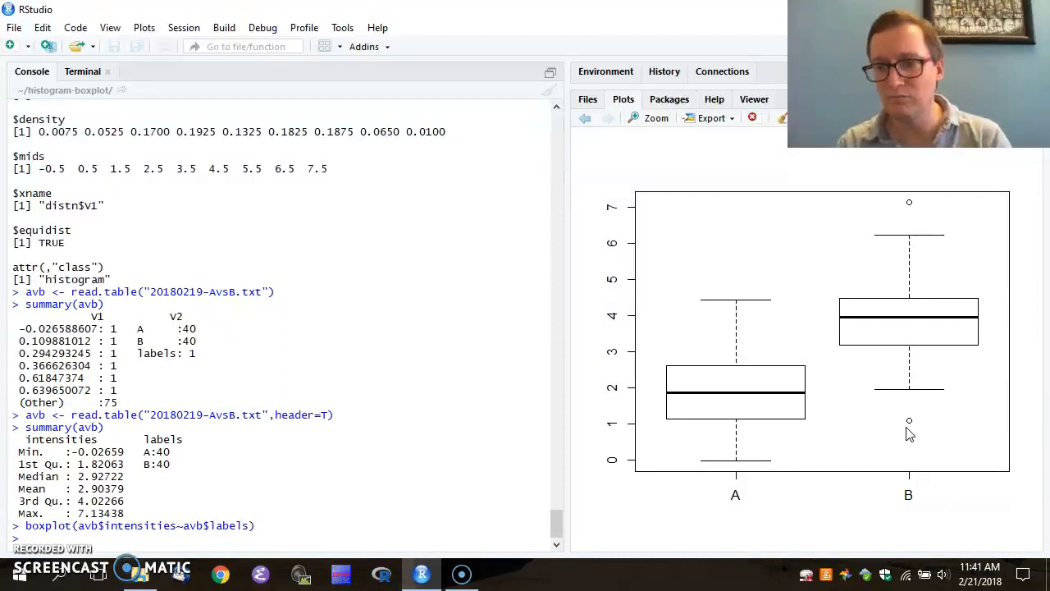
mouse_move(492, 391)
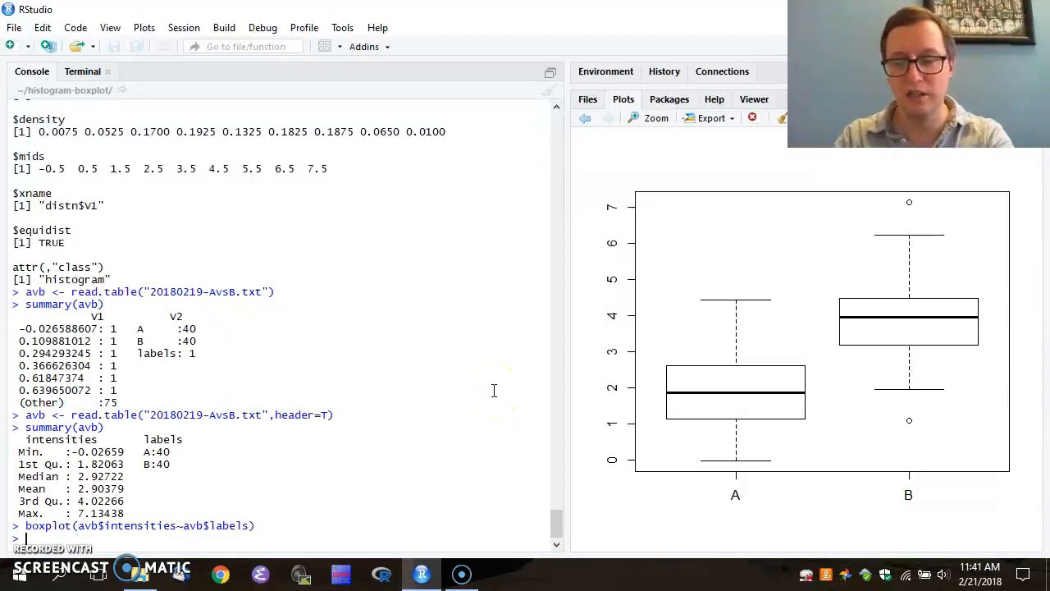
- Read the ?boxplot help, then redraw the intensities-by-labels boxplot with notch=T
type("?boxplot(")
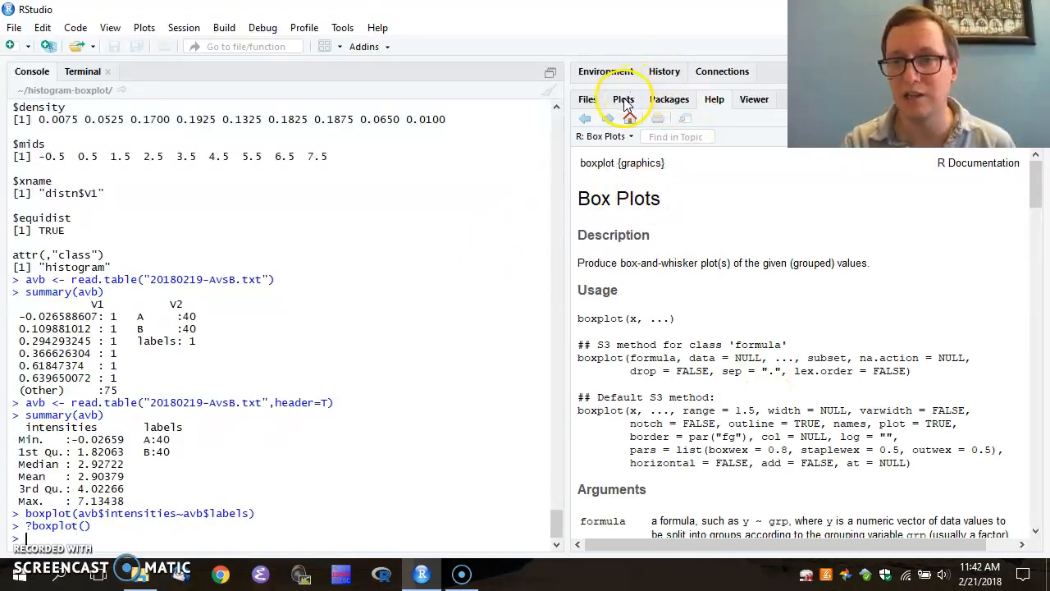
left_click(624, 98)
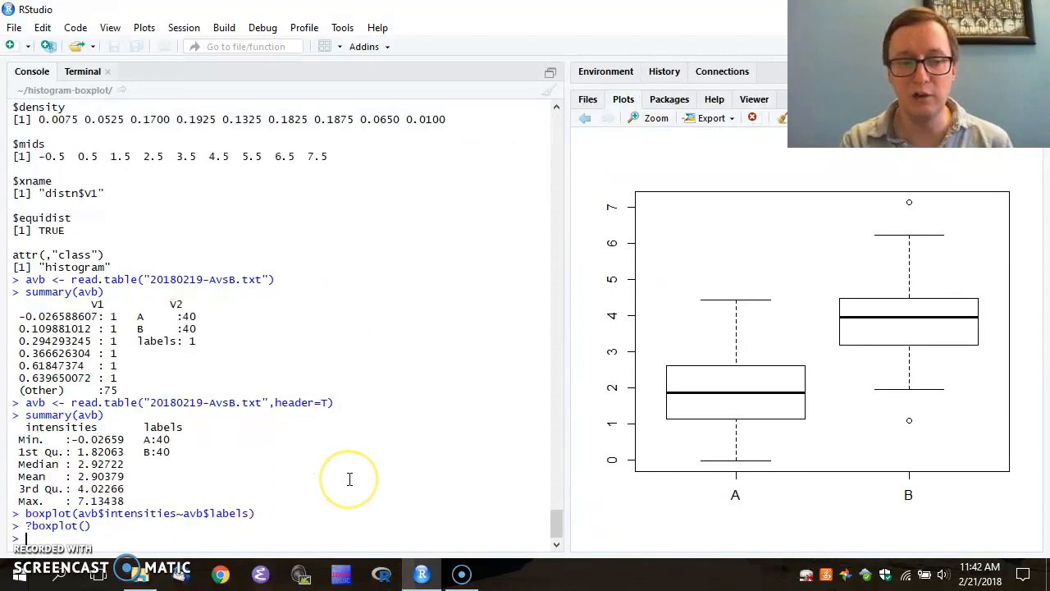
type("boxplot(avb$intensities~avb$labels)")
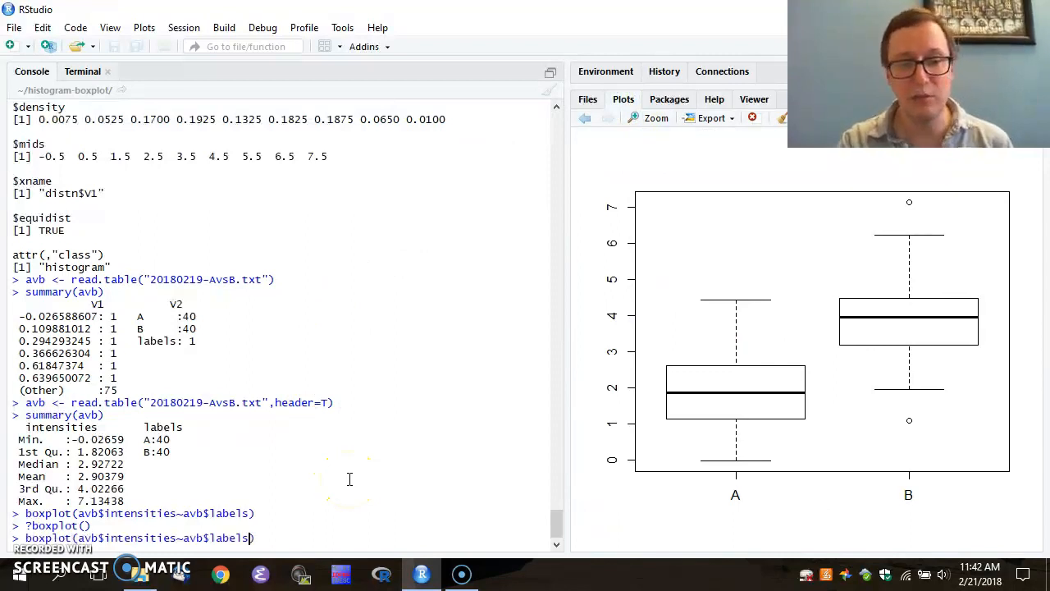
type(",notch")
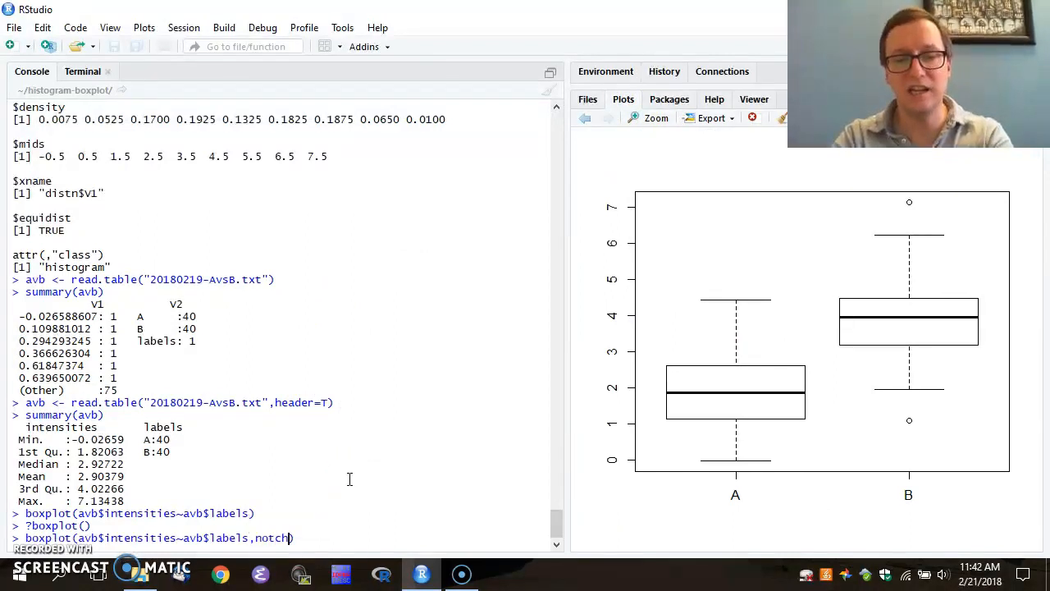
type("=T")
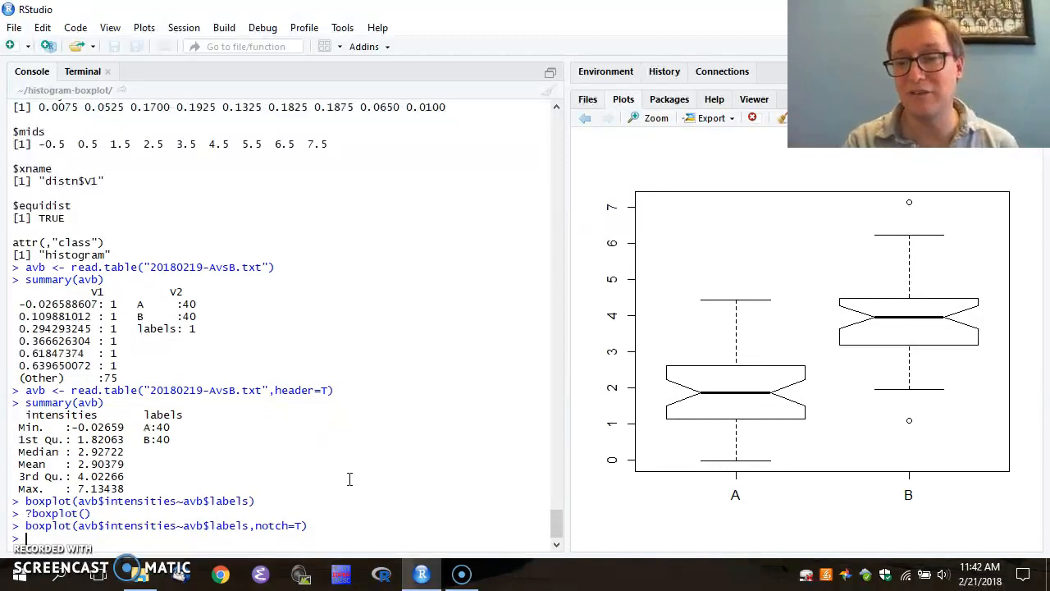
mouse_move(640, 409)
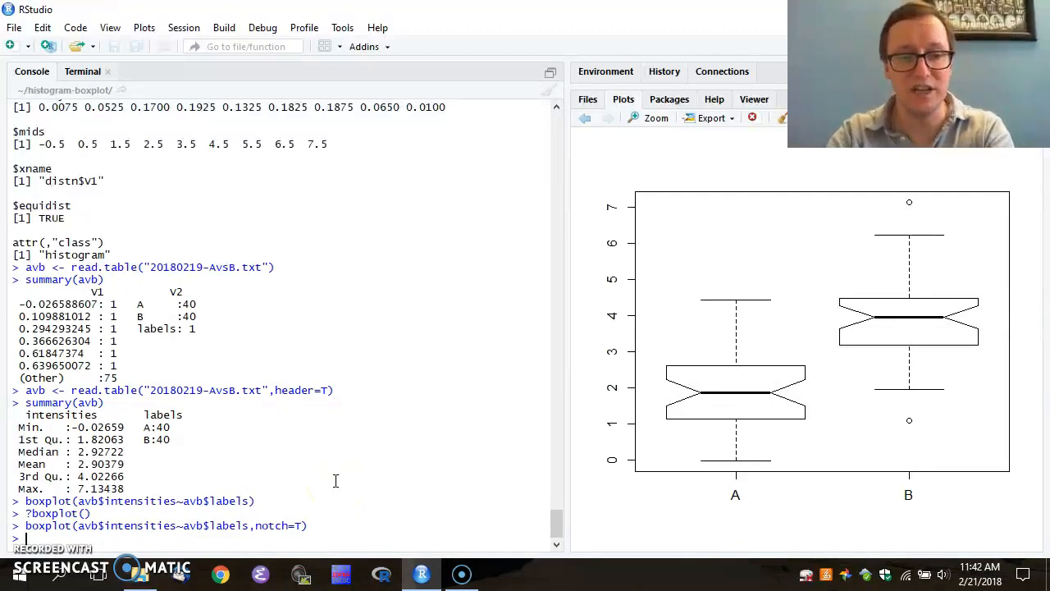
- Create temp as subset(avb, labels=="A") holding the 40 group-A rows
type("temp <-")
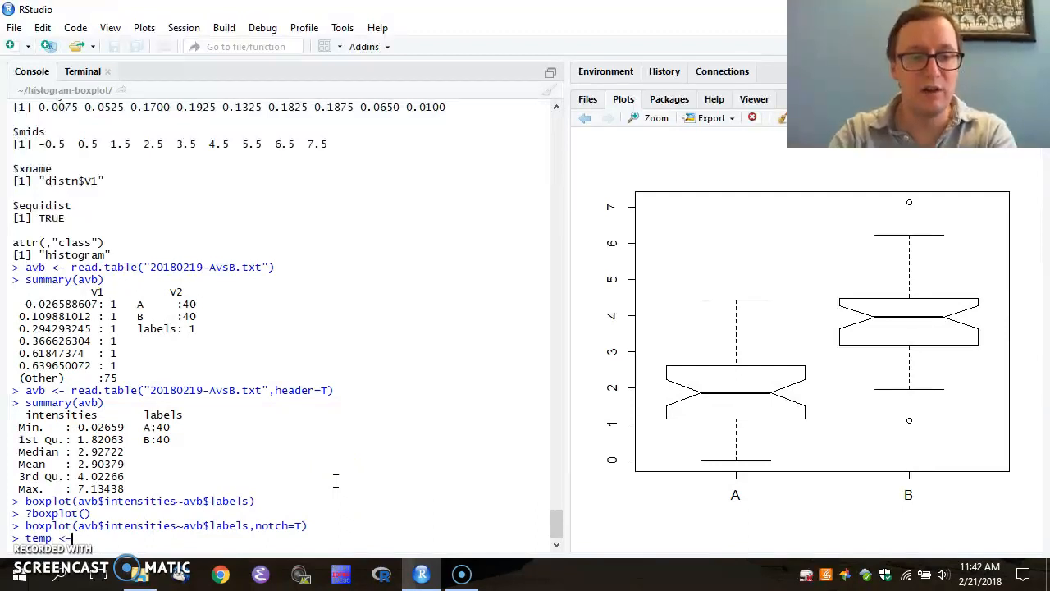
type("subs")
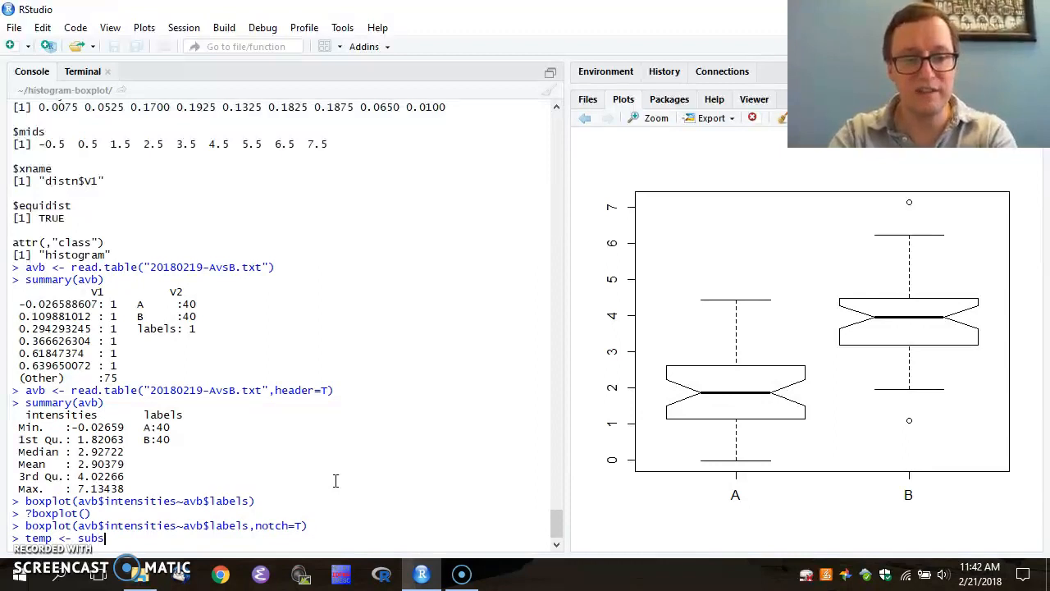
type("ets(avb)")
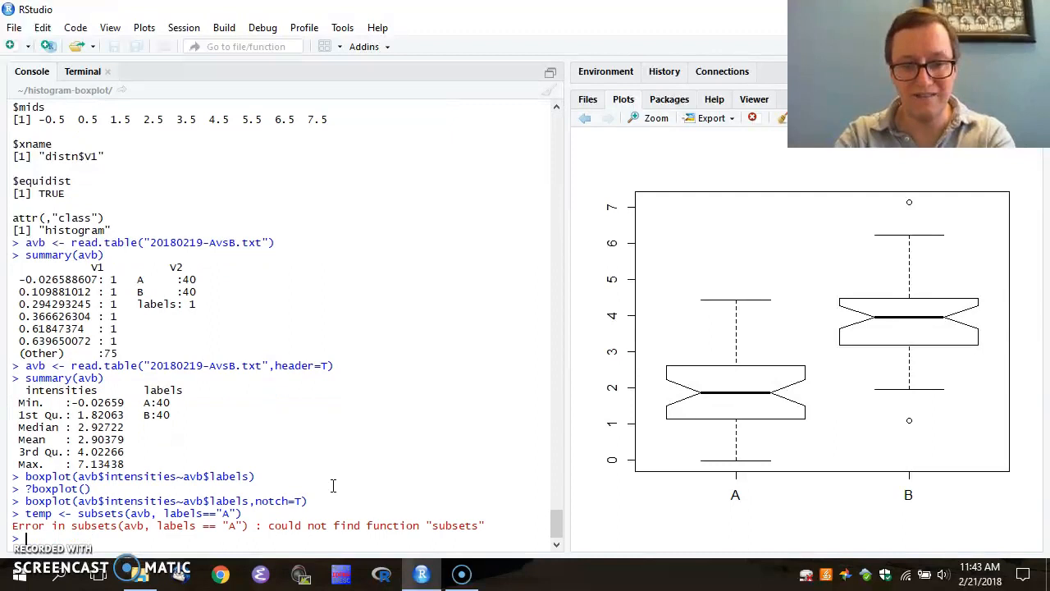
type("temp <- subsets(avb, labels==\"A\")")
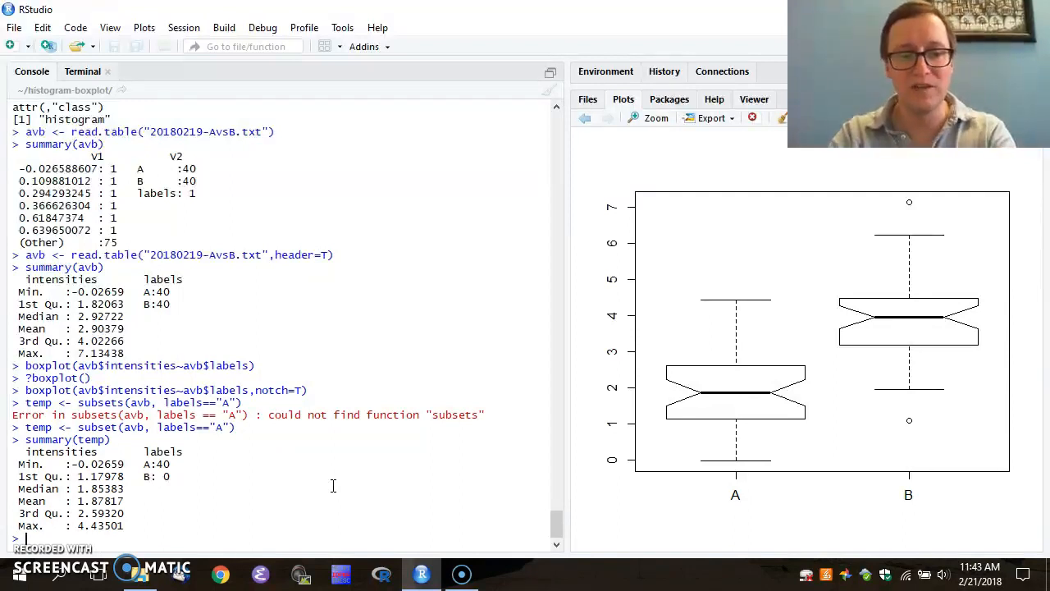
- Attempt hist(temp), which errors because x must be numeric
type("hist9")
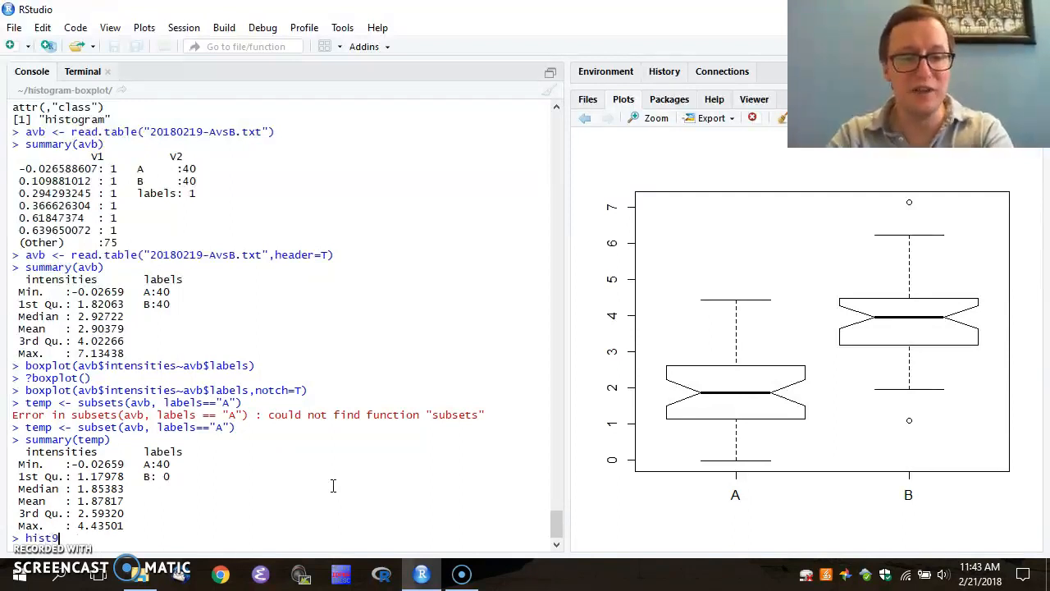
type("(temp)")
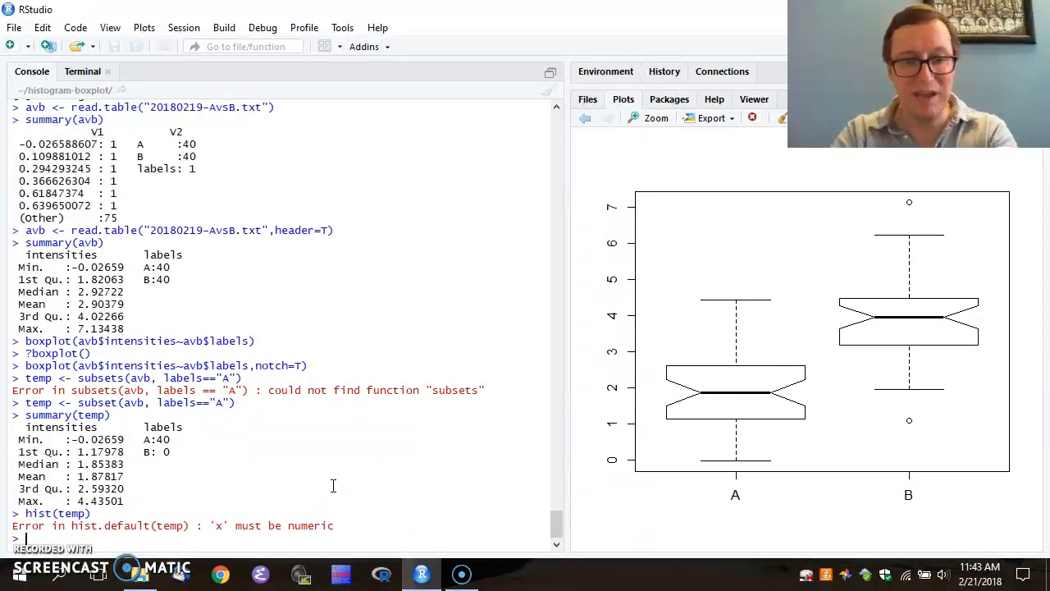
mouse_move(200, 435)
type("hist(temp$intensities)")
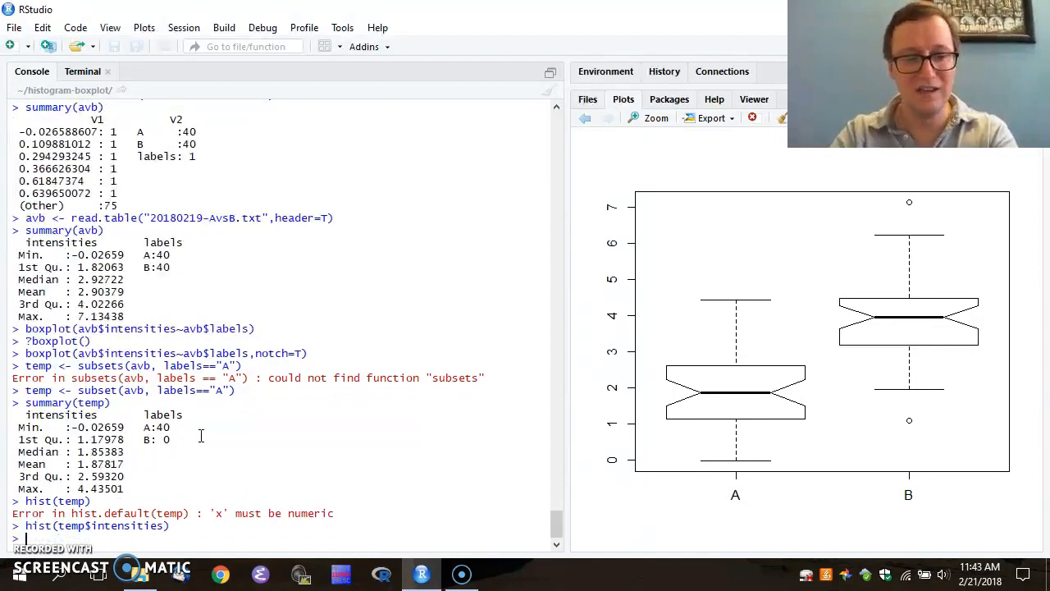
- Draw hist(temp$intensities) and plot(density(temp$intensities)) for group A
key("Return")
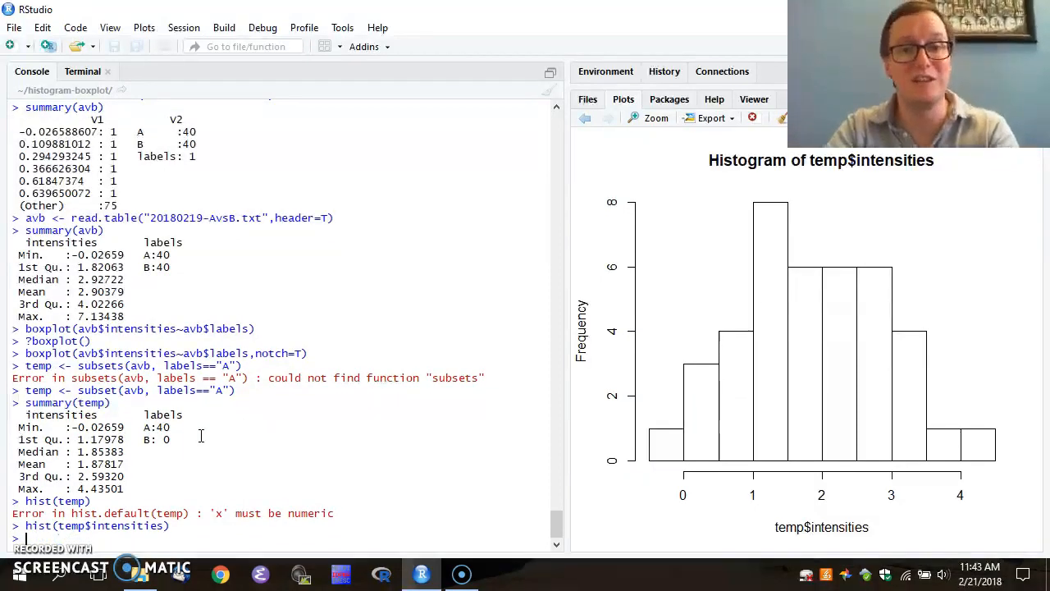
type("plot(density(temp$i")
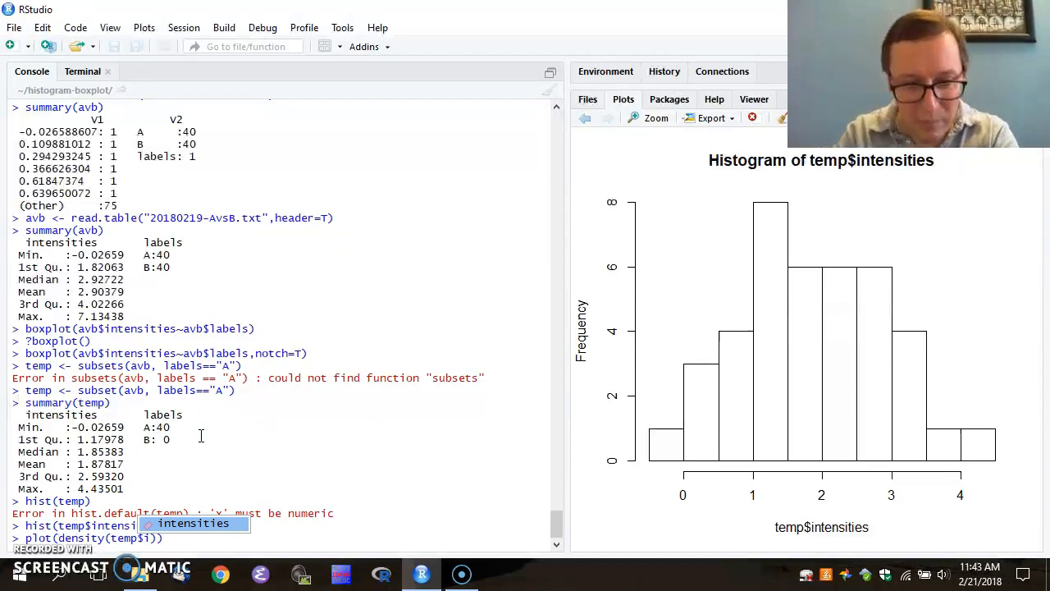
key("Tab")
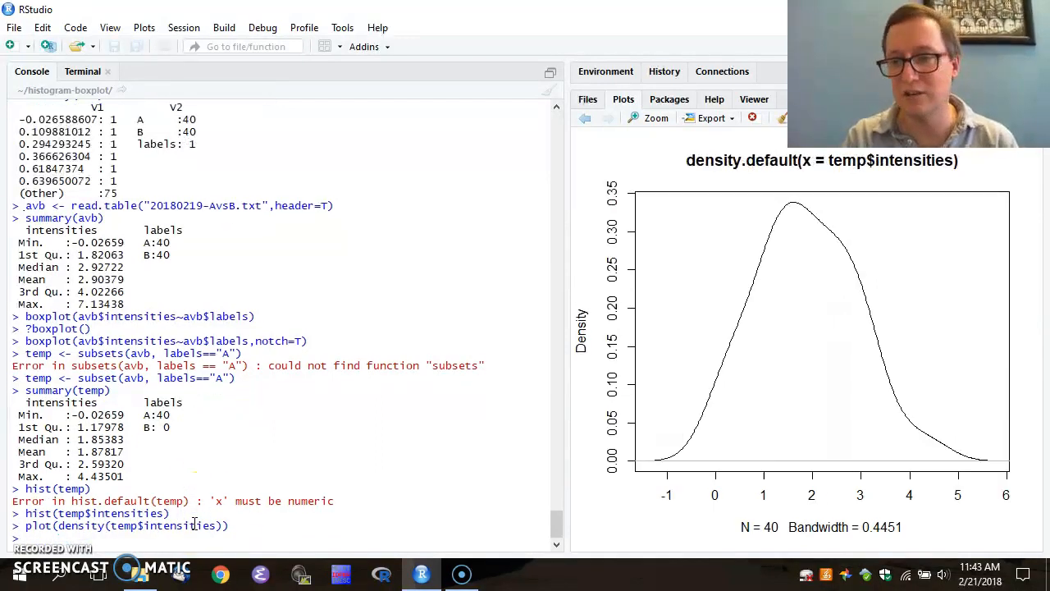
mouse_move(599, 369)
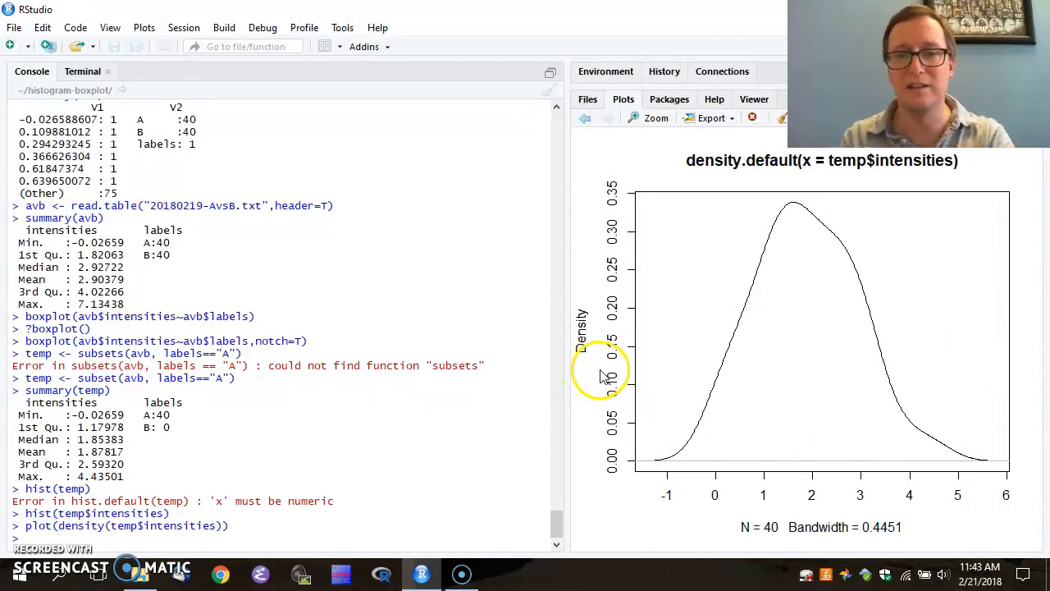